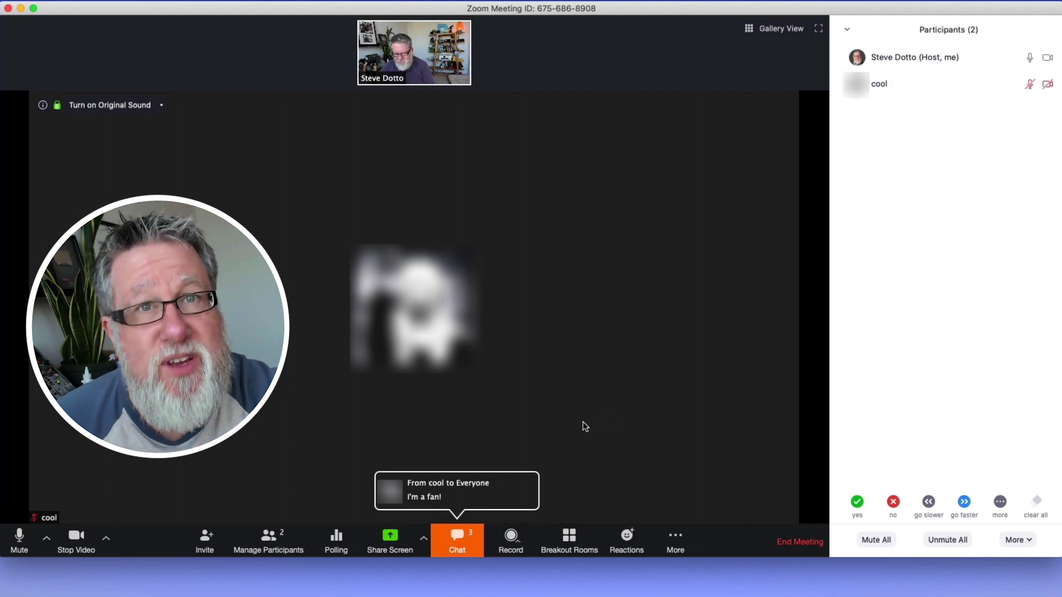
Step: Reply 'Which video?' in the meeting's group chat
click(456, 542)
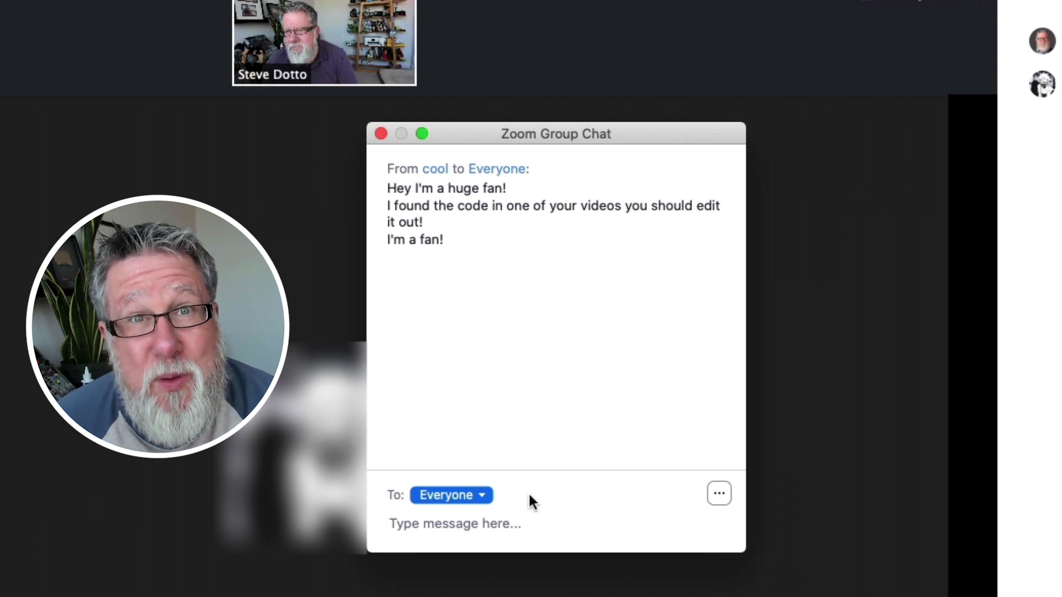
text(w)
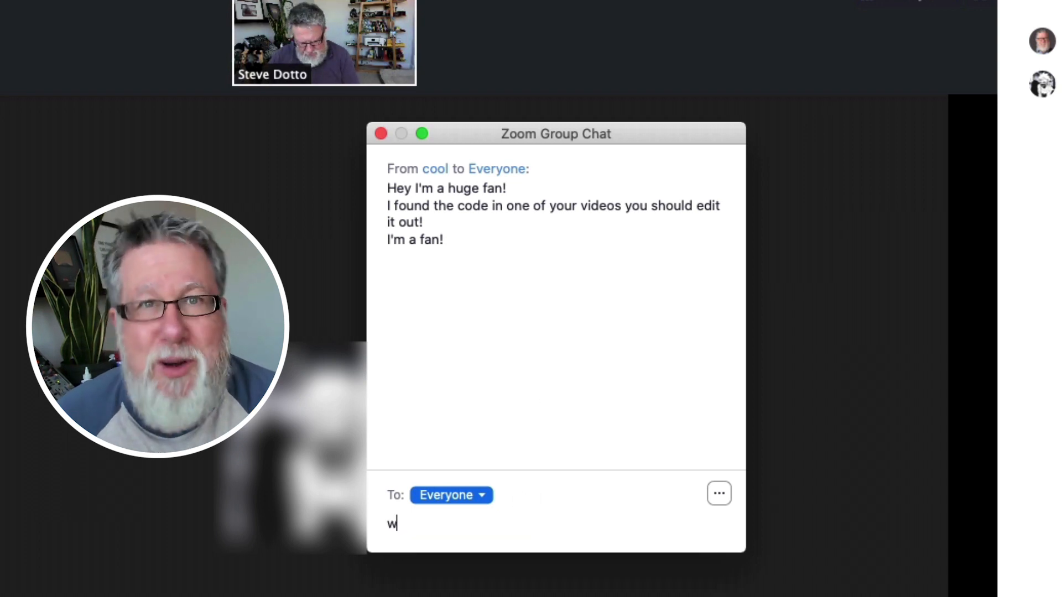
text(Which video?)
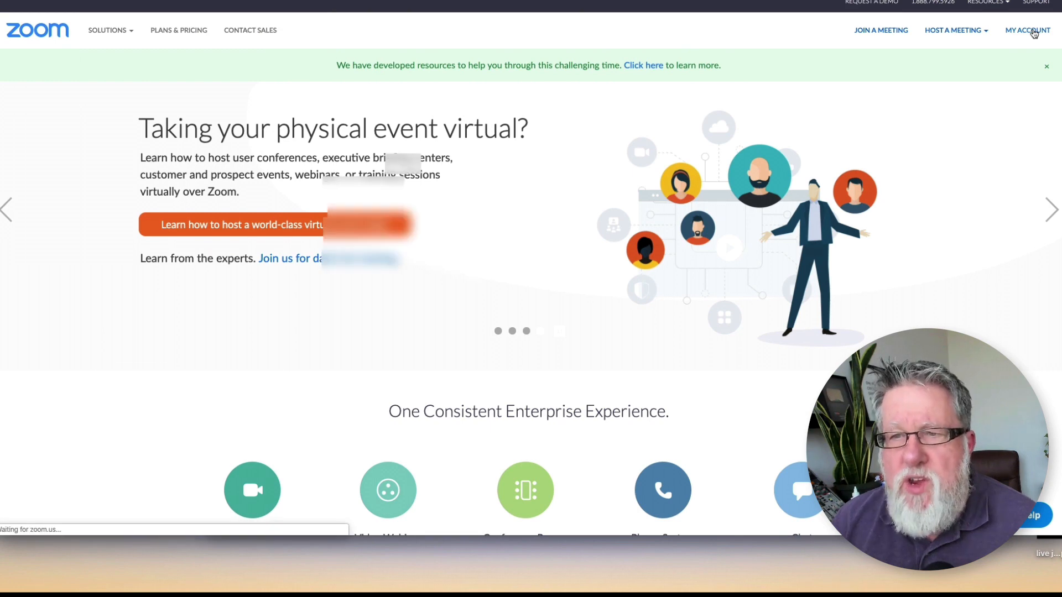
Step: Go to My Account on the Zoom website to reach the profile page
click(1028, 30)
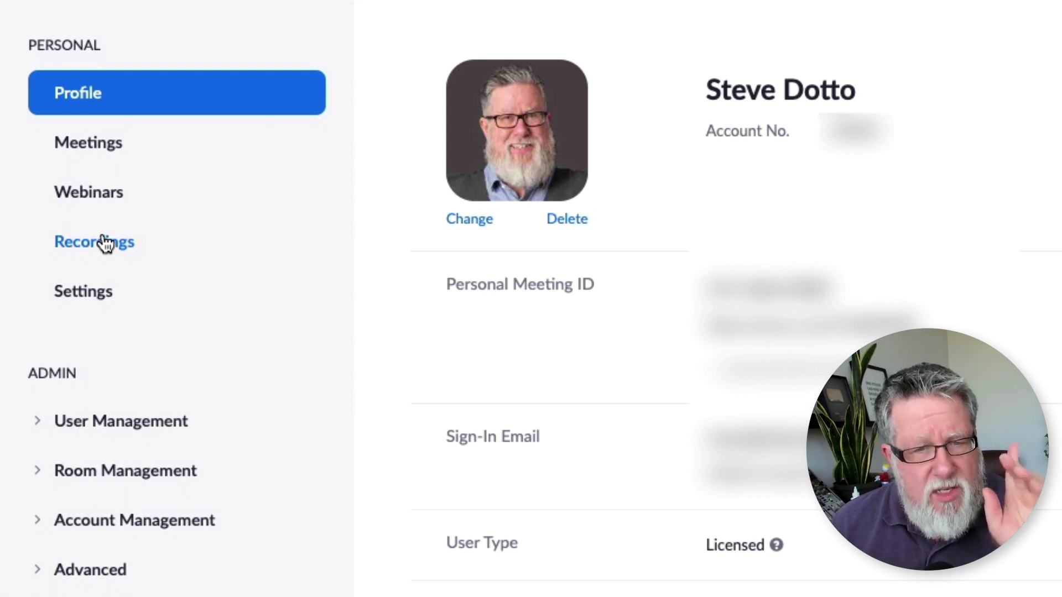
mouse_move(83, 291)
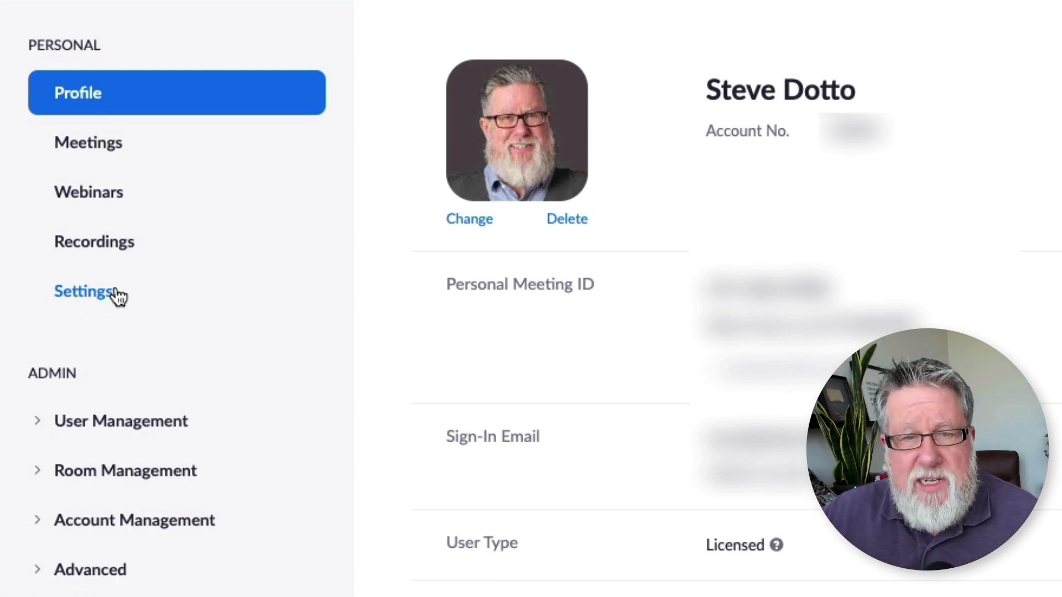
mouse_move(81, 300)
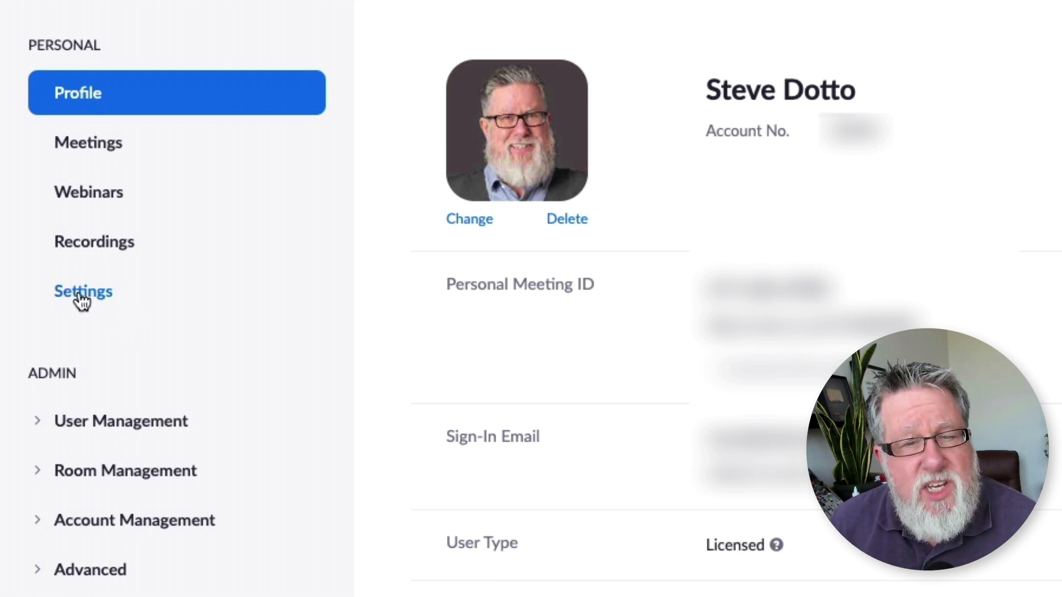
Step: Open Personal Settings and browse the Meeting tab's scheduling options
click(83, 290)
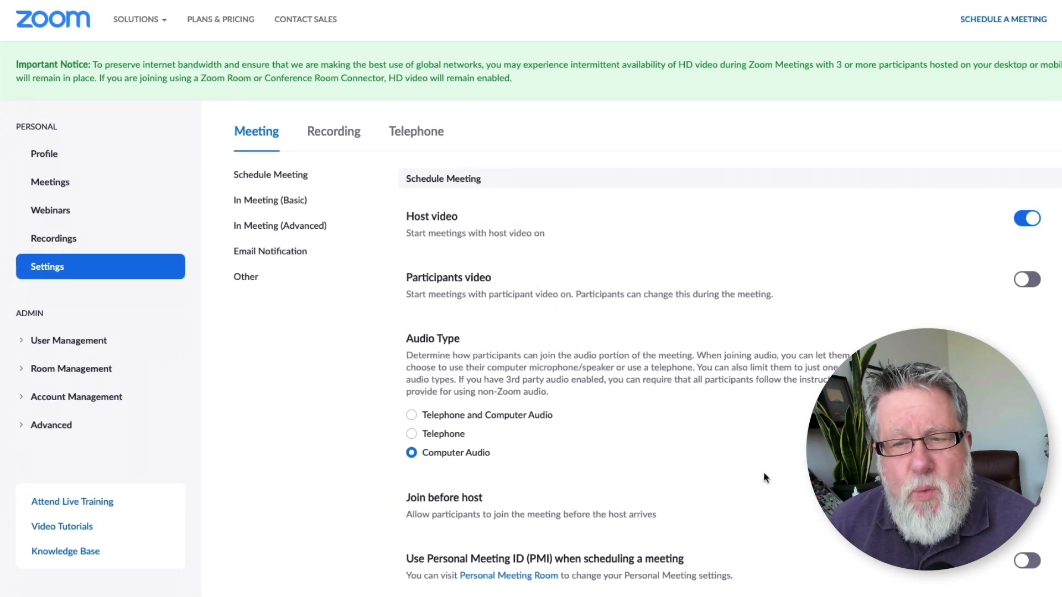
scroll(down, 3)
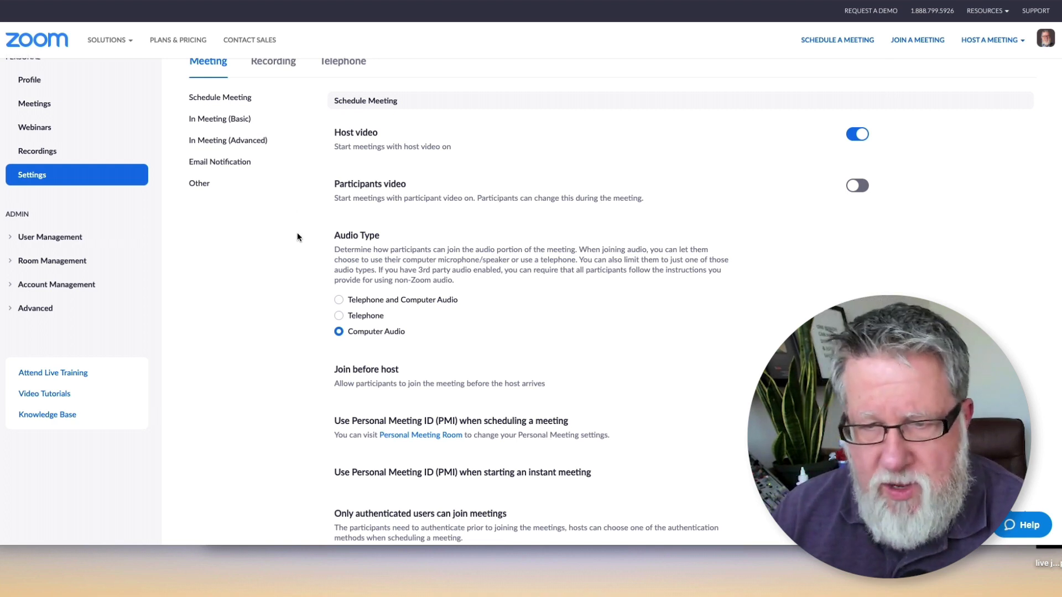
scroll(down, 3)
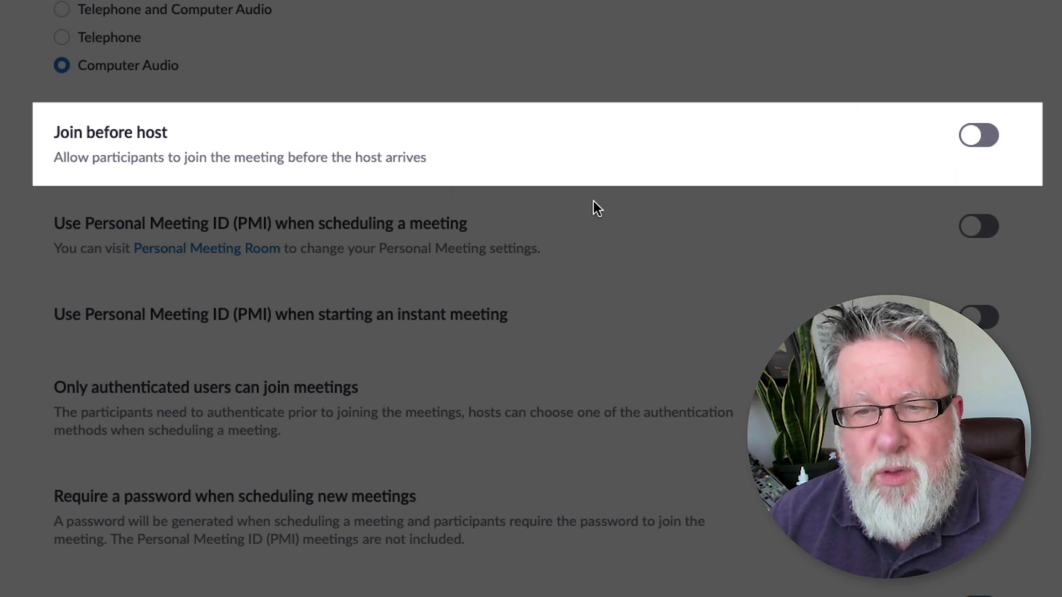
mouse_move(955, 208)
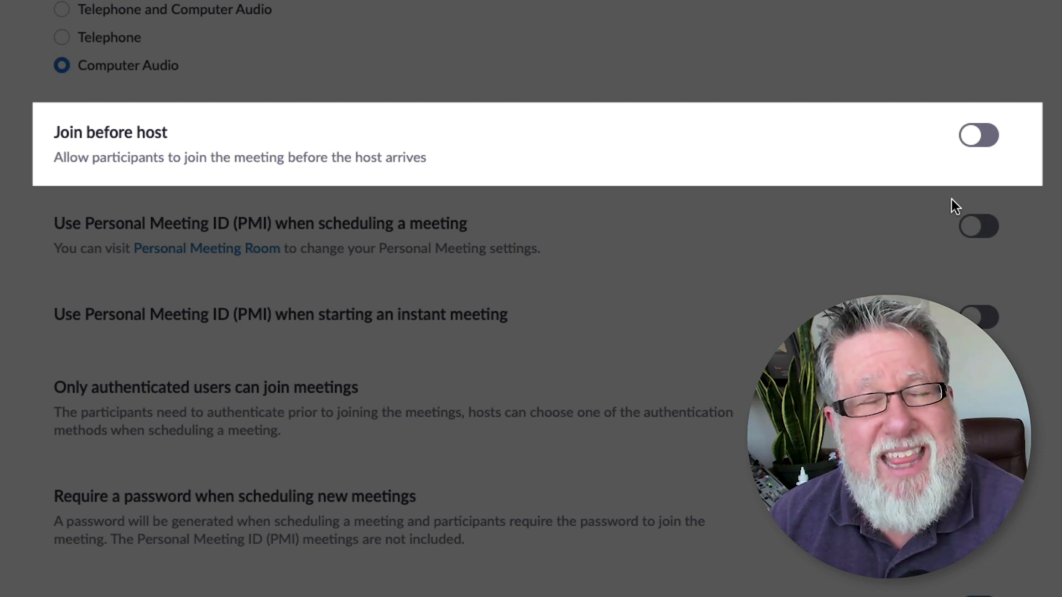
Step: Switch on 'Only authenticated users can join meetings' in the meeting settings
scroll(down, 3)
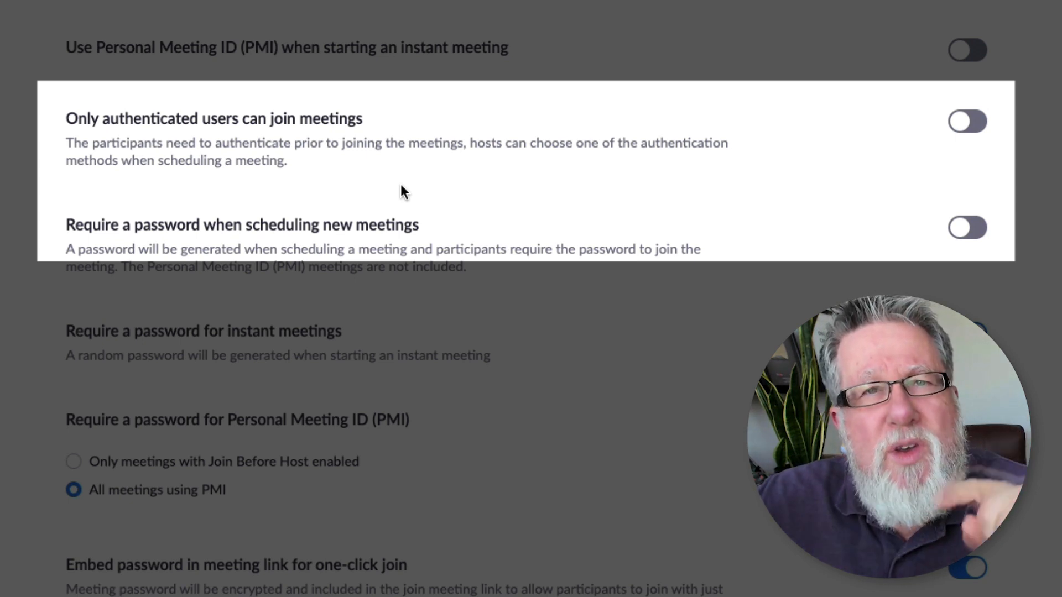
mouse_move(996, 144)
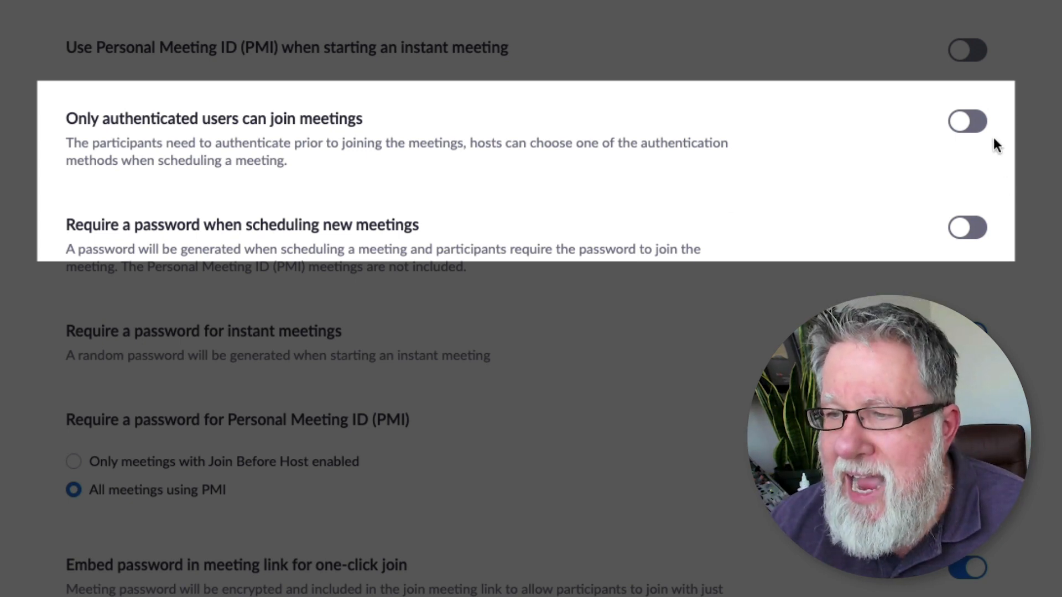
click(967, 122)
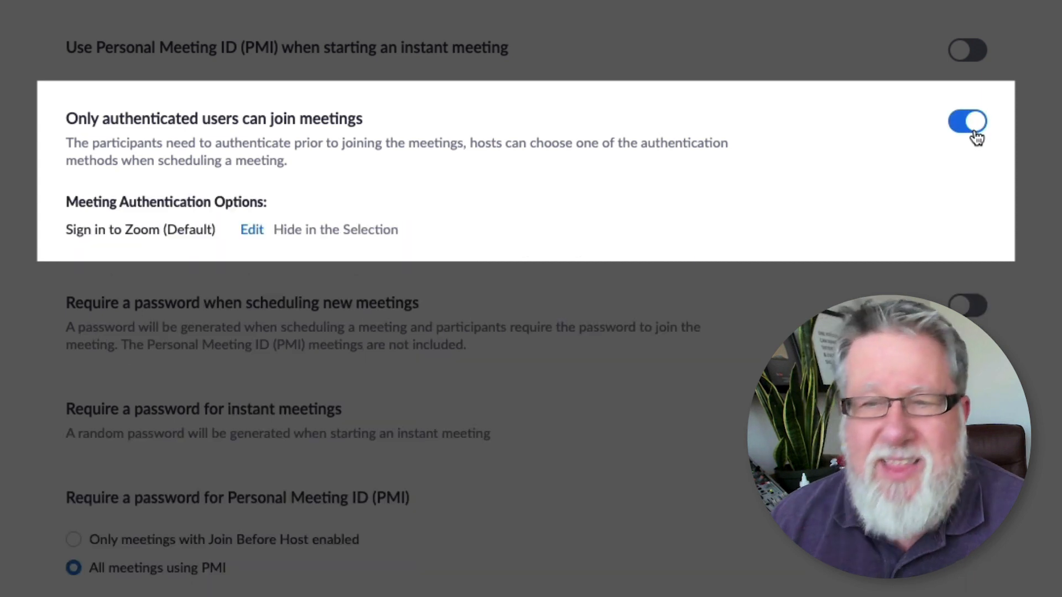
mouse_move(778, 175)
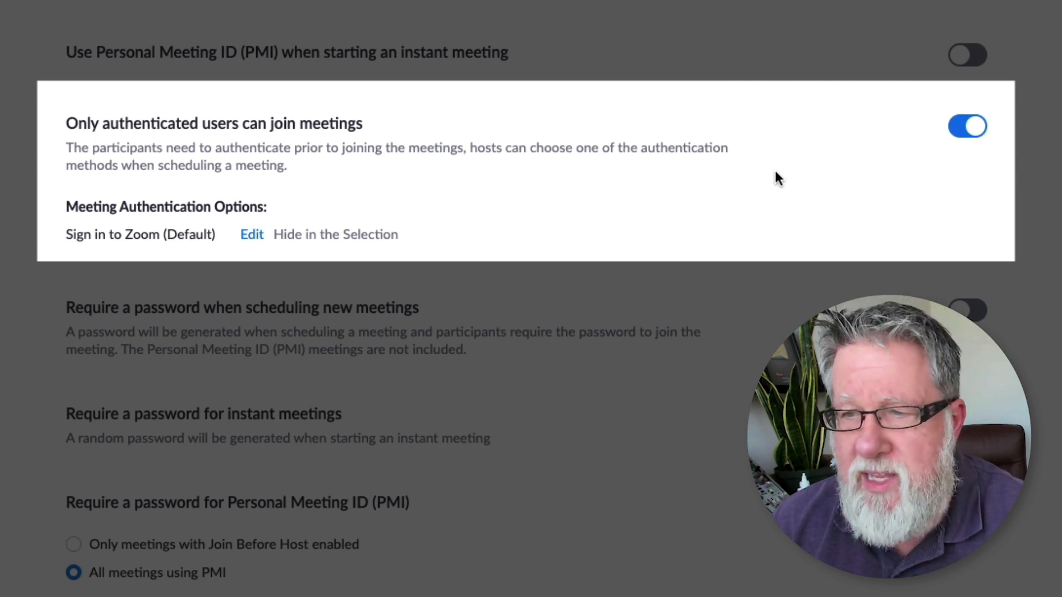
mouse_move(704, 266)
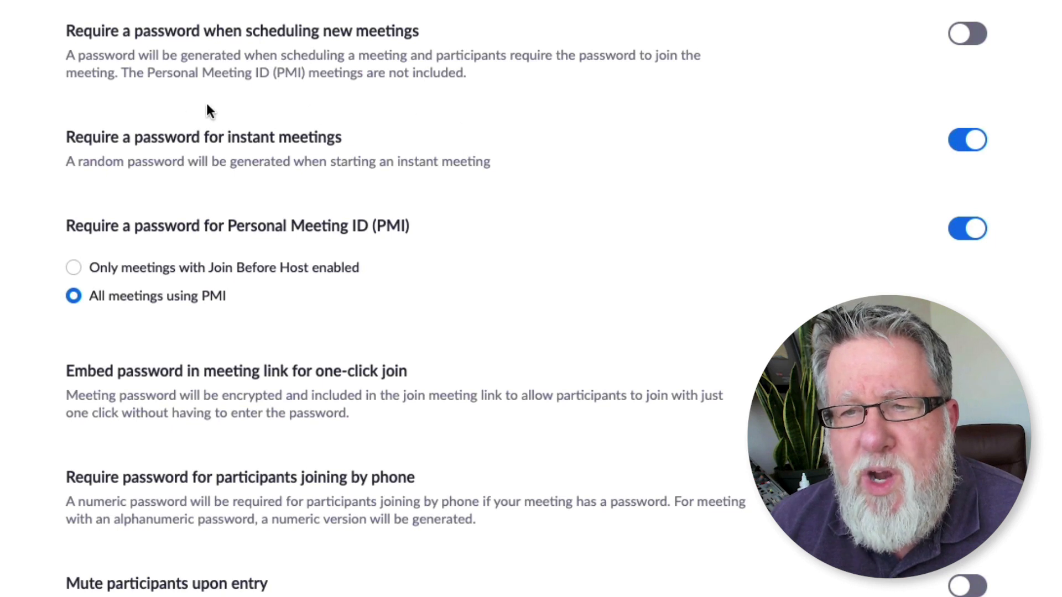
mouse_move(192, 115)
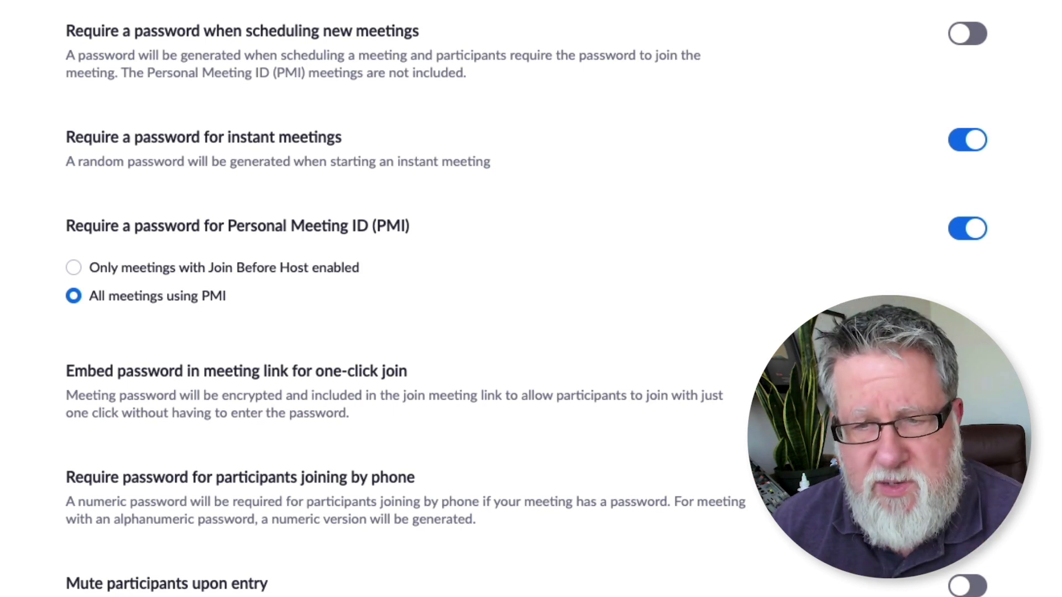
Step: Turn Private chat off under In Meeting (Basic), keeping Auto saving chats on
scroll(down, 3)
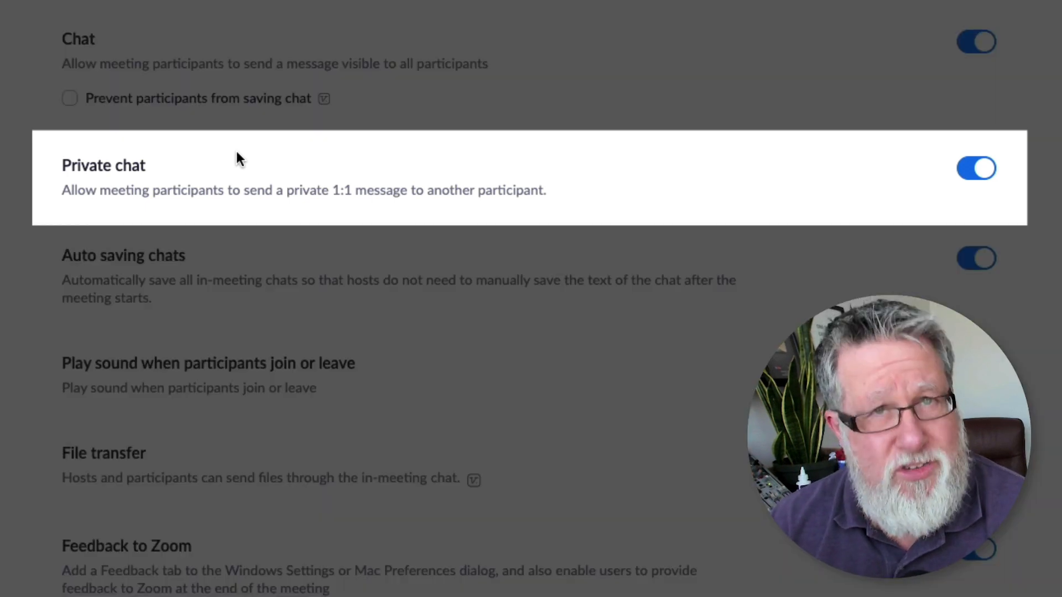
mouse_move(156, 208)
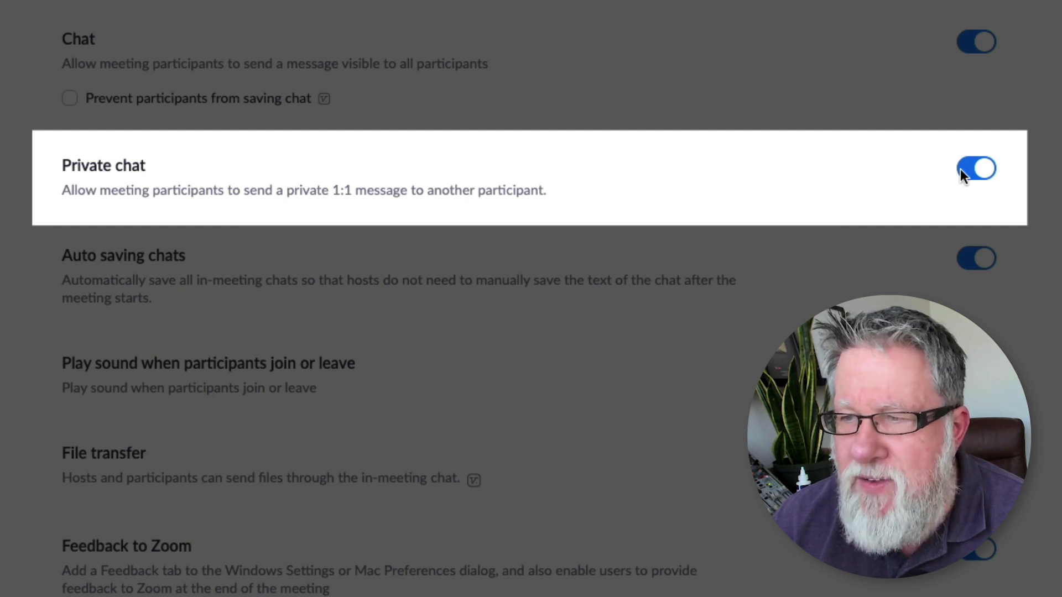
click(976, 169)
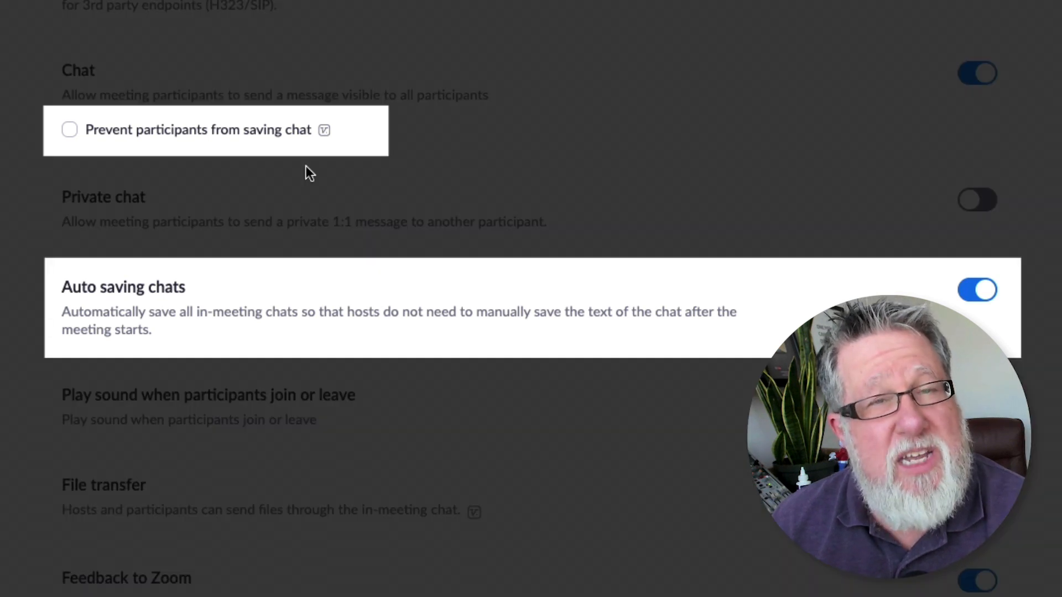
mouse_move(183, 164)
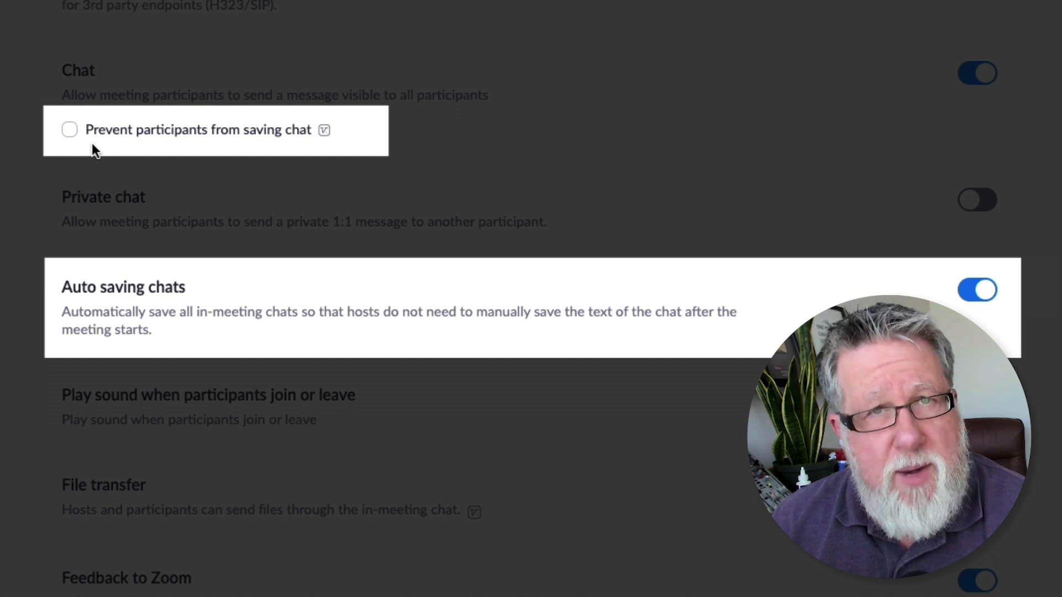
mouse_move(208, 191)
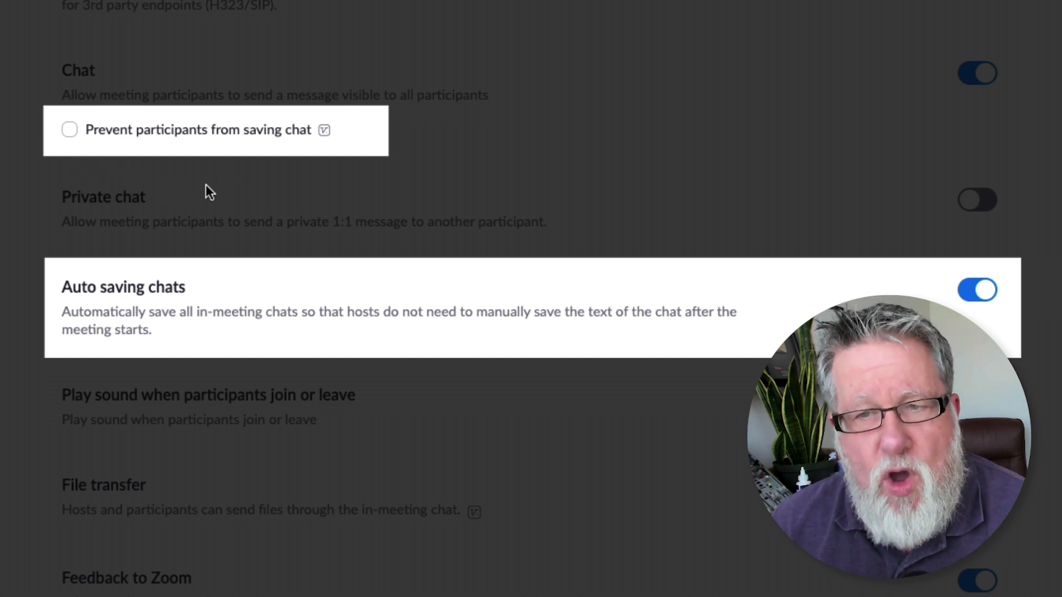
scroll(down, 3)
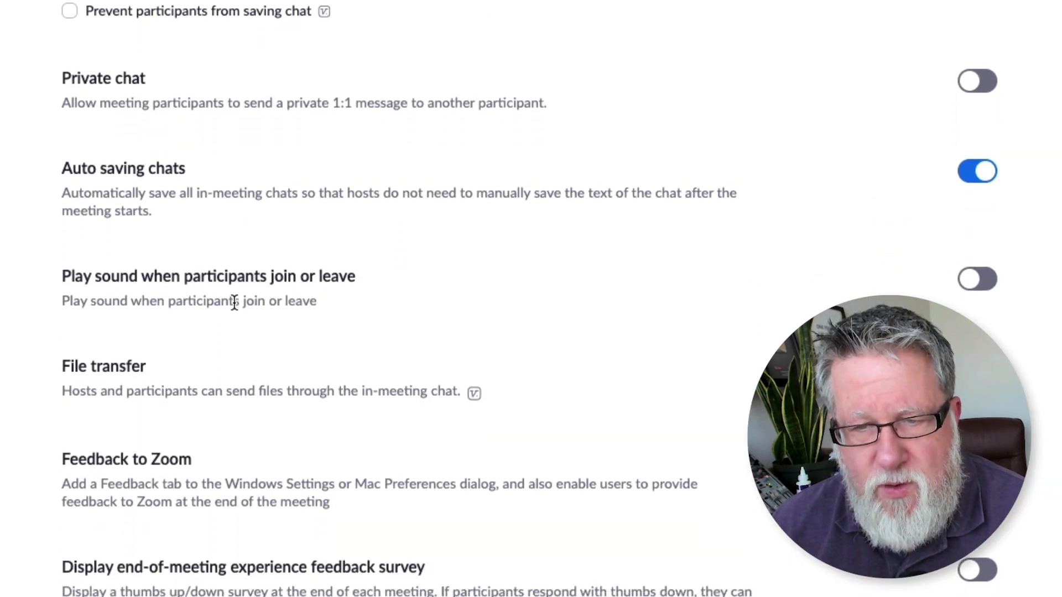
scroll(down, 3)
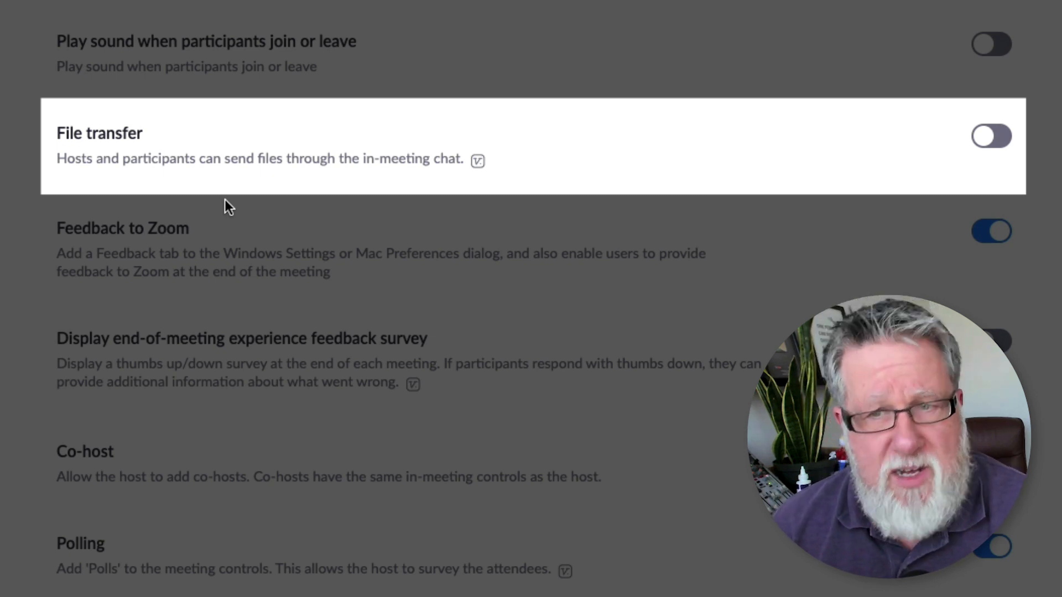
mouse_move(54, 192)
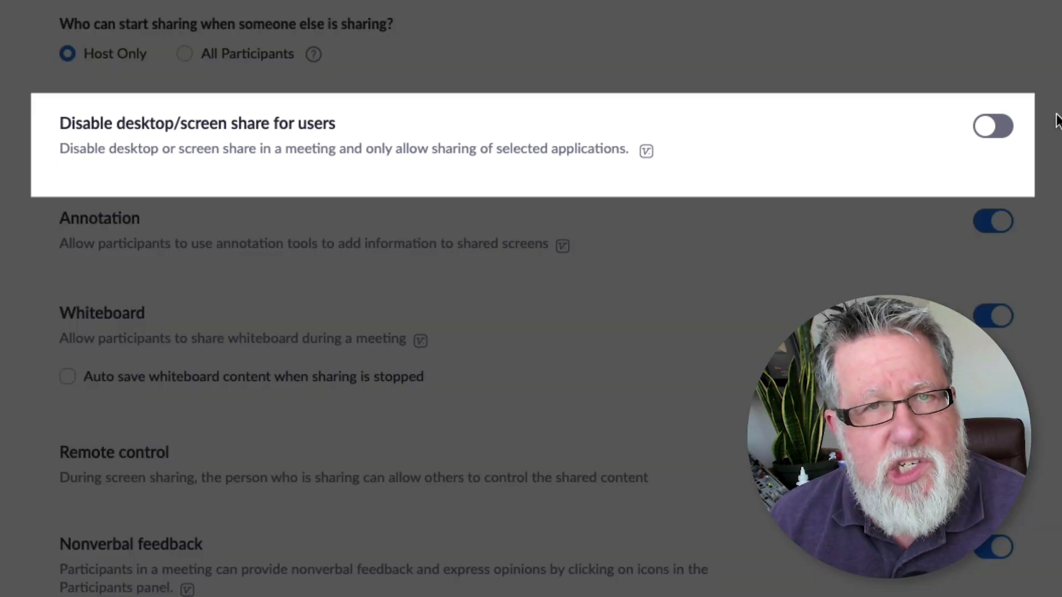
mouse_move(25, 209)
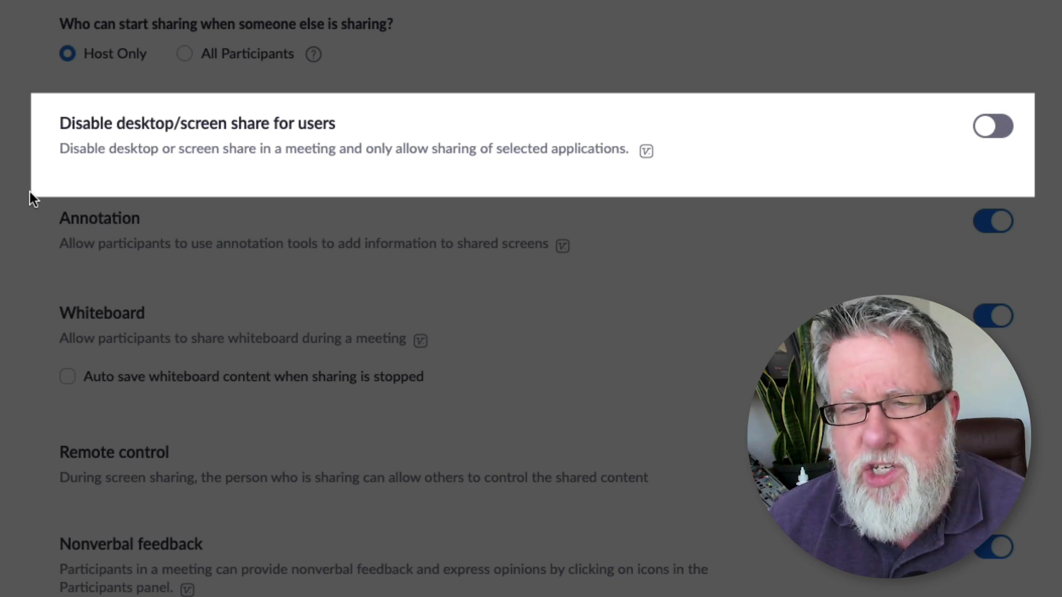
mouse_move(37, 138)
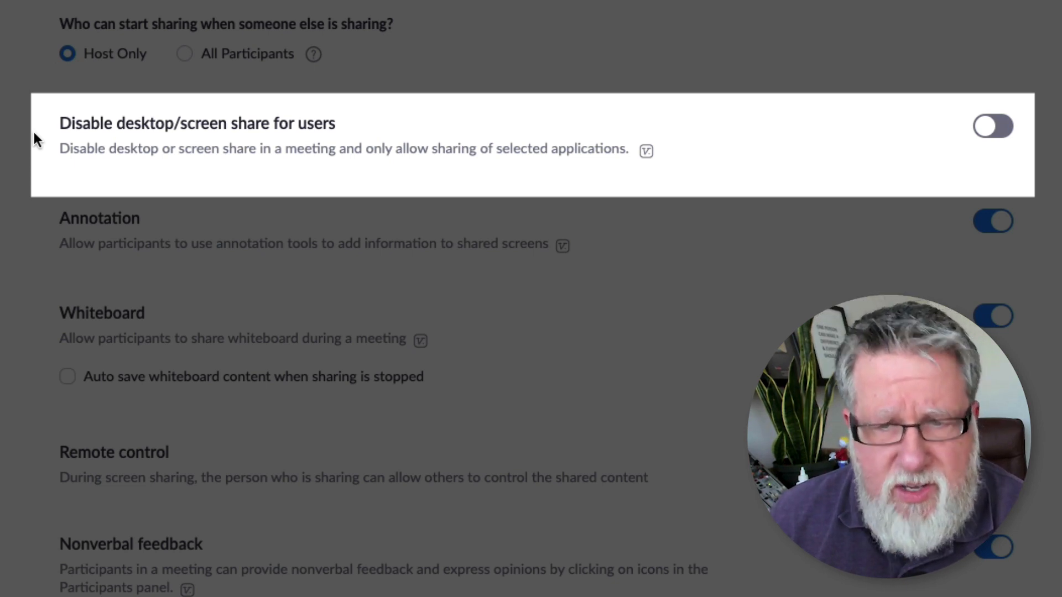
scroll(down, 3)
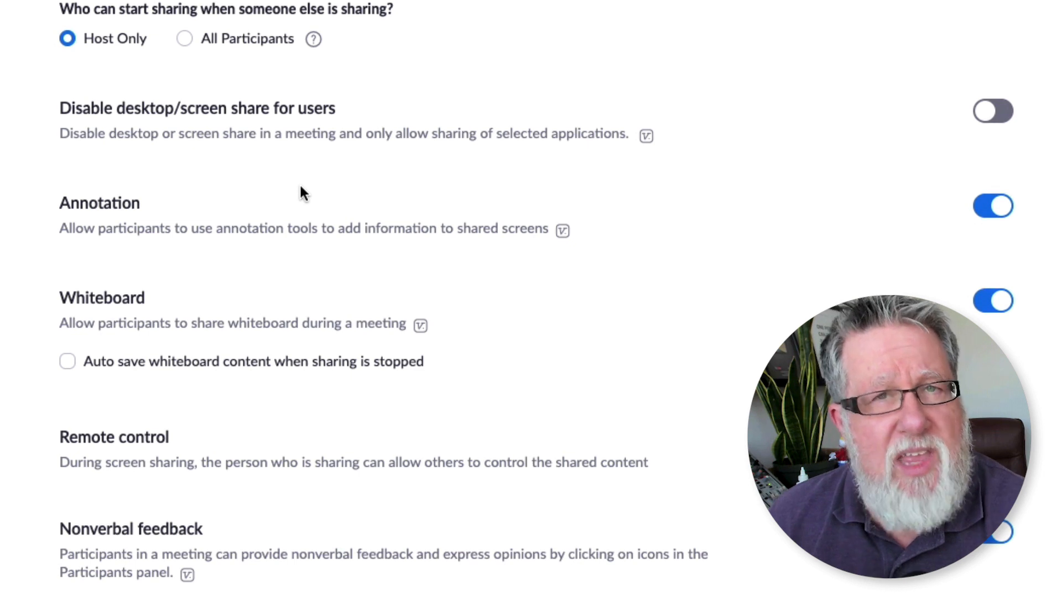
scroll(down, 3)
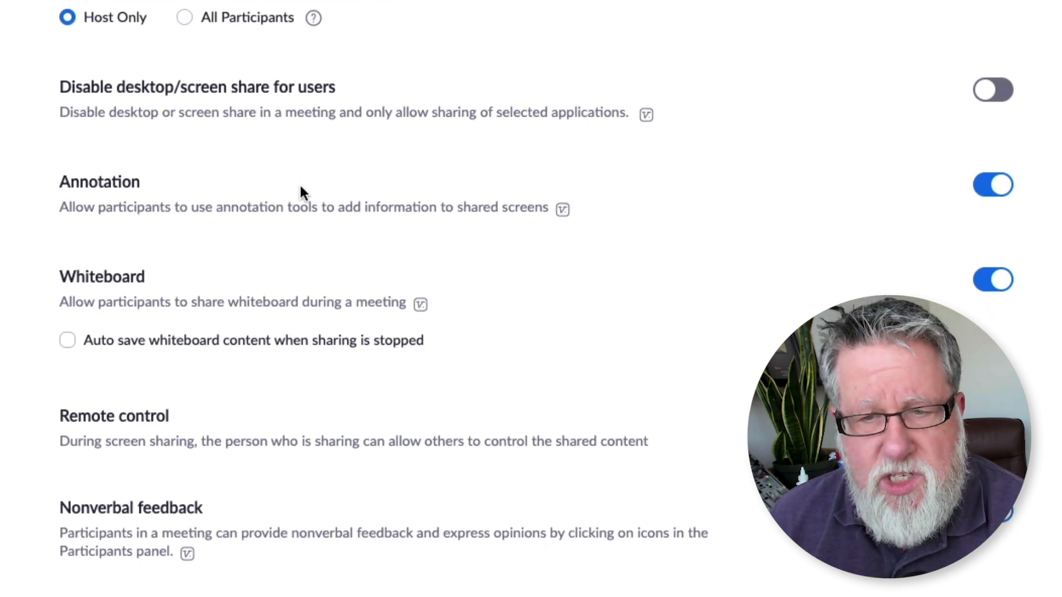
scroll(down, 3)
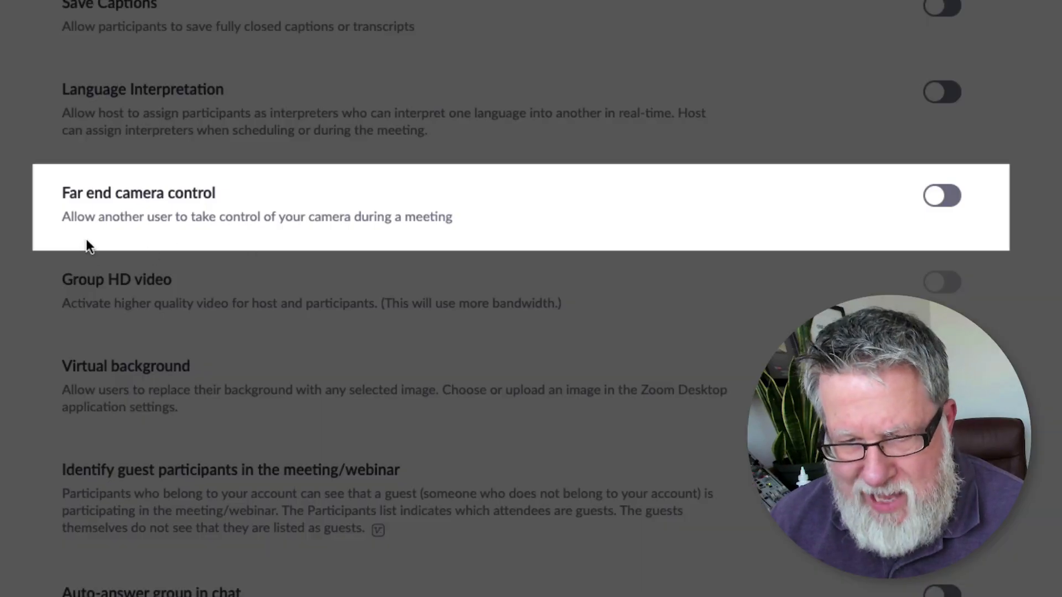
mouse_move(370, 238)
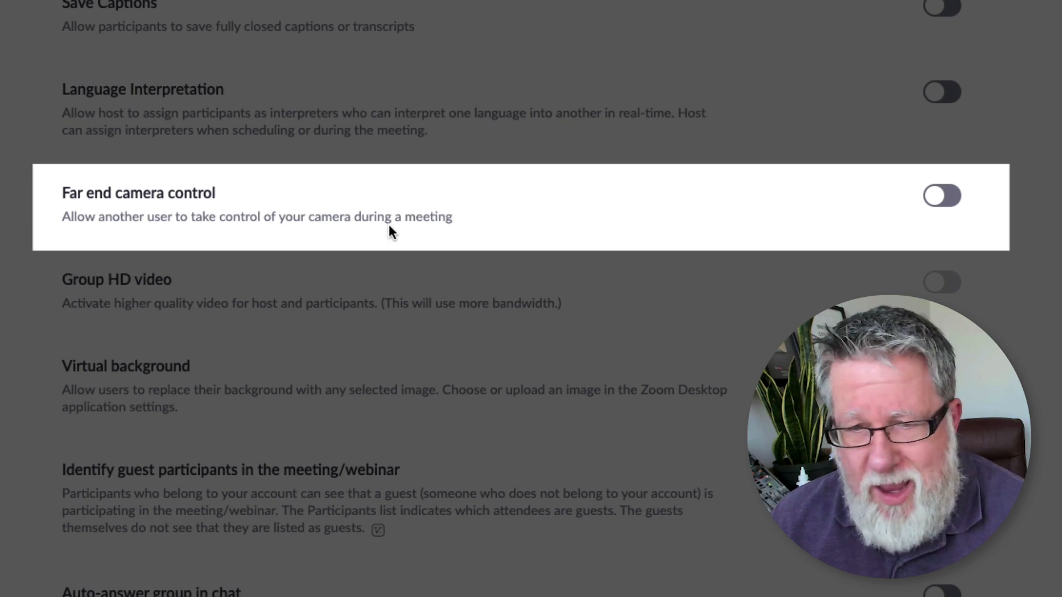
scroll(down, 3)
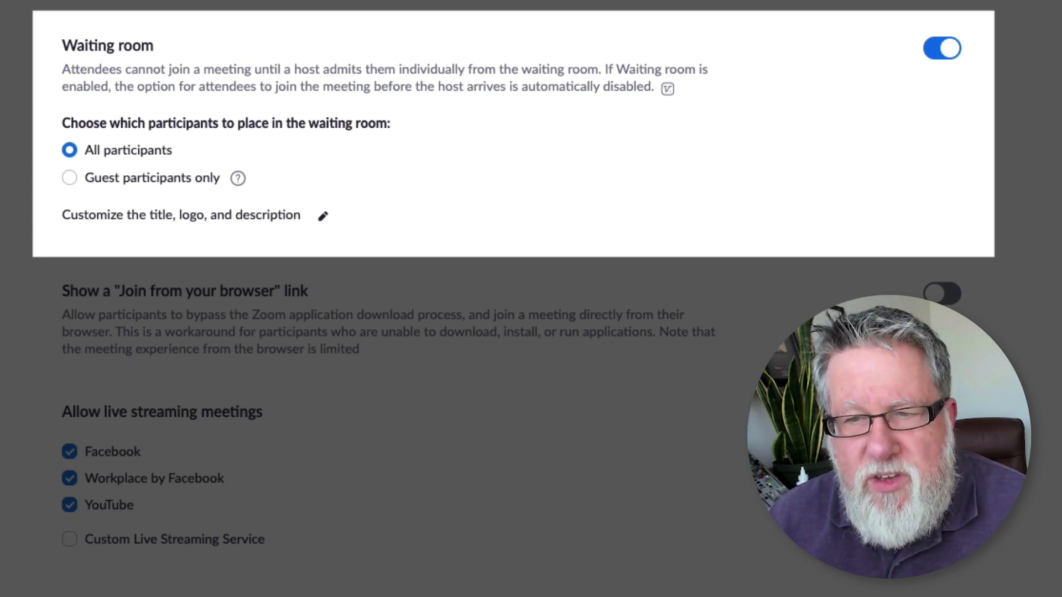
mouse_move(218, 147)
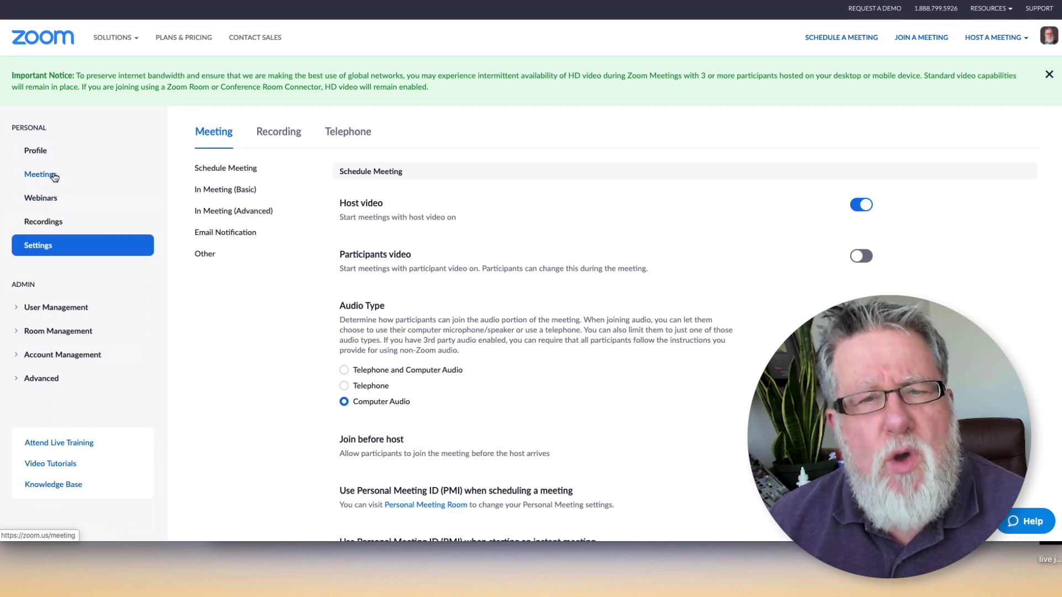
Step: Go to Meetings and start scheduling a new meeting
click(39, 173)
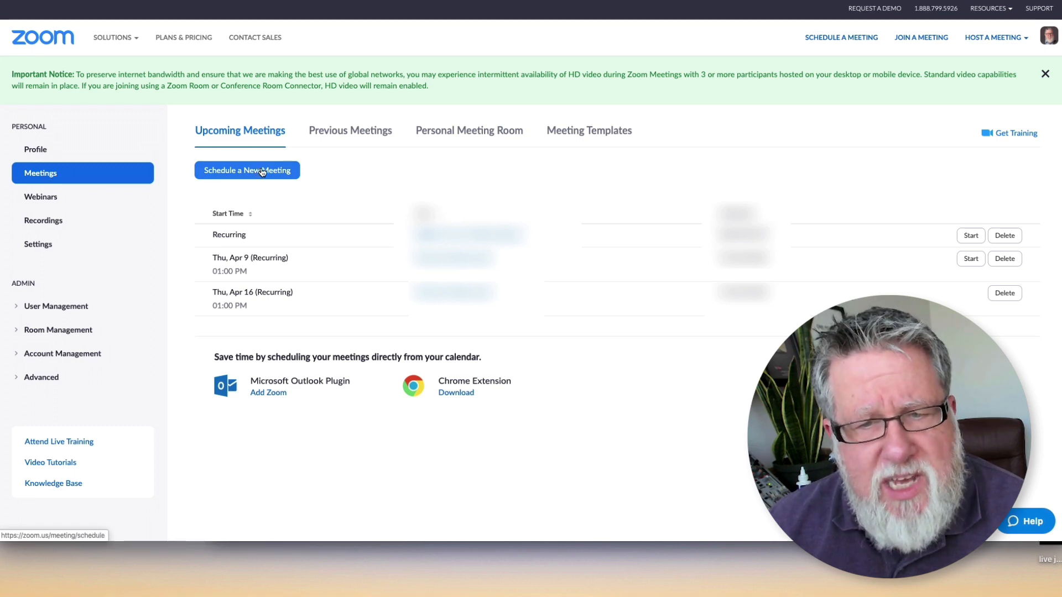
click(247, 170)
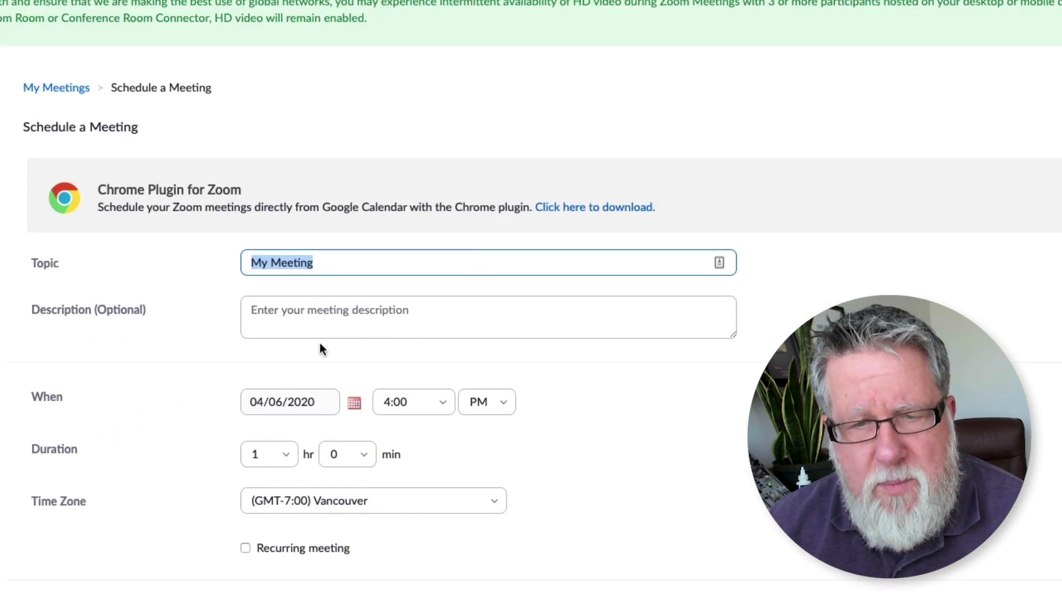
Step: Review scheduling options: participant video off, Computer Audio, and waiting room enabled
scroll(down, 3)
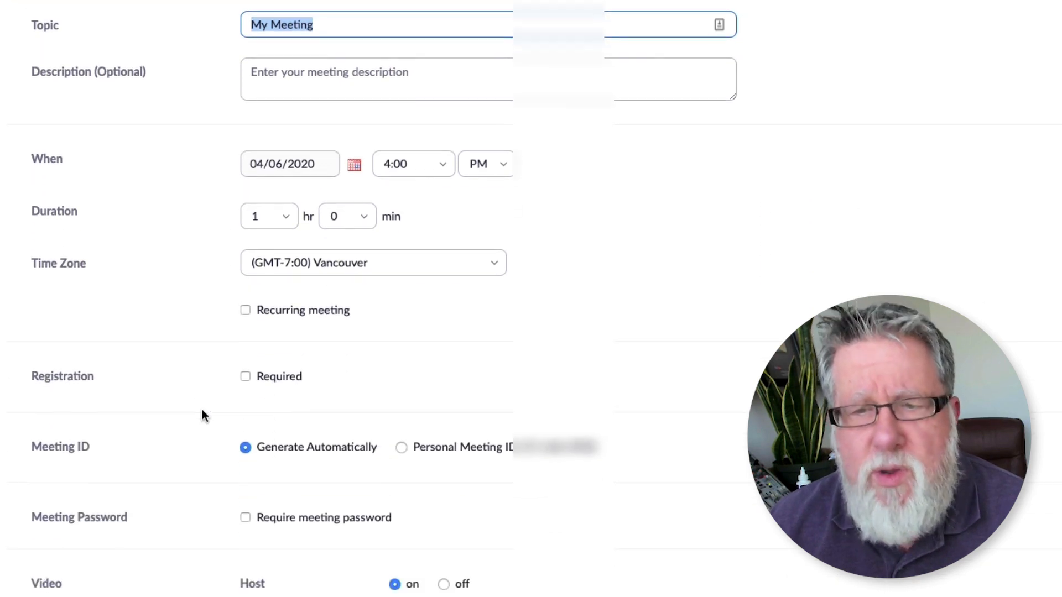
scroll(down, 3)
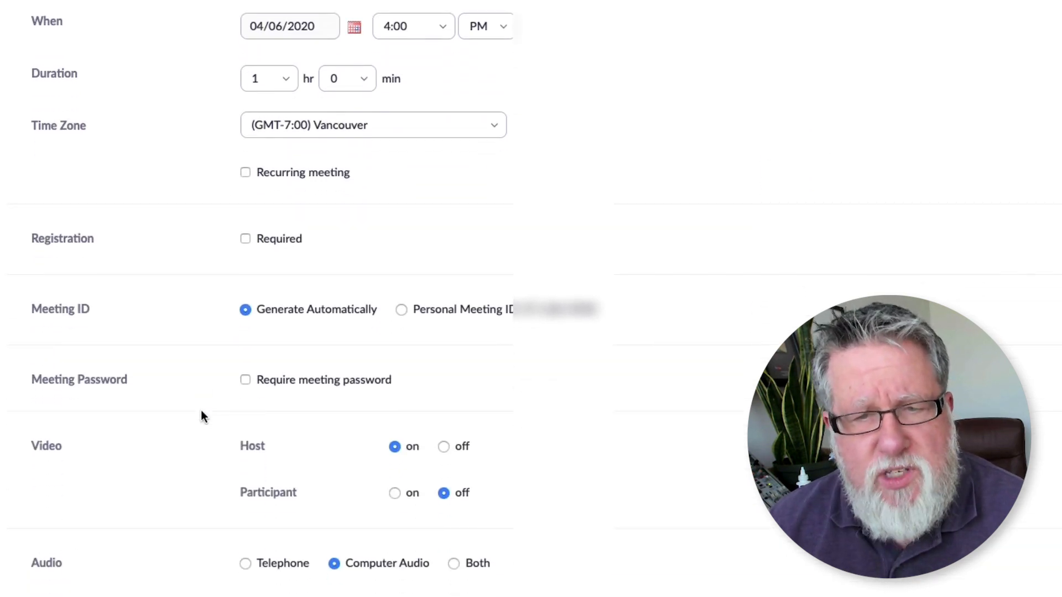
mouse_move(226, 241)
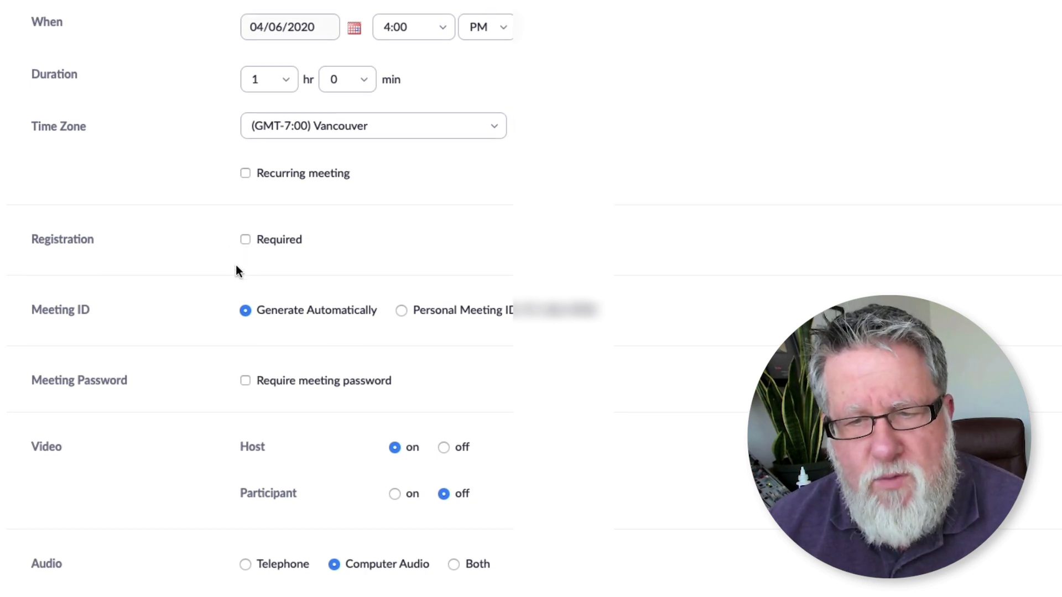
scroll(down, 3)
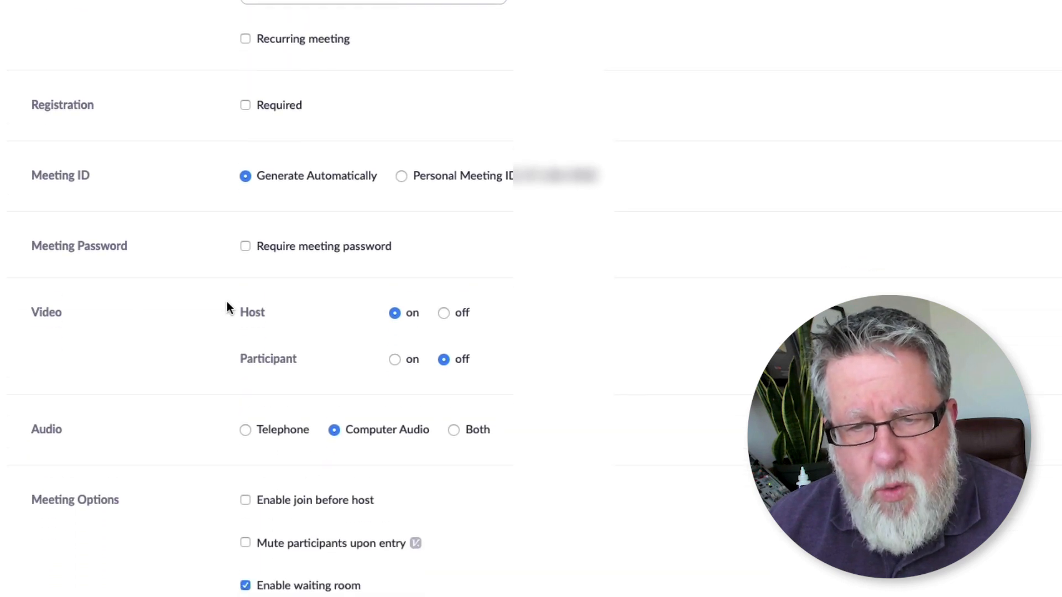
scroll(down, 3)
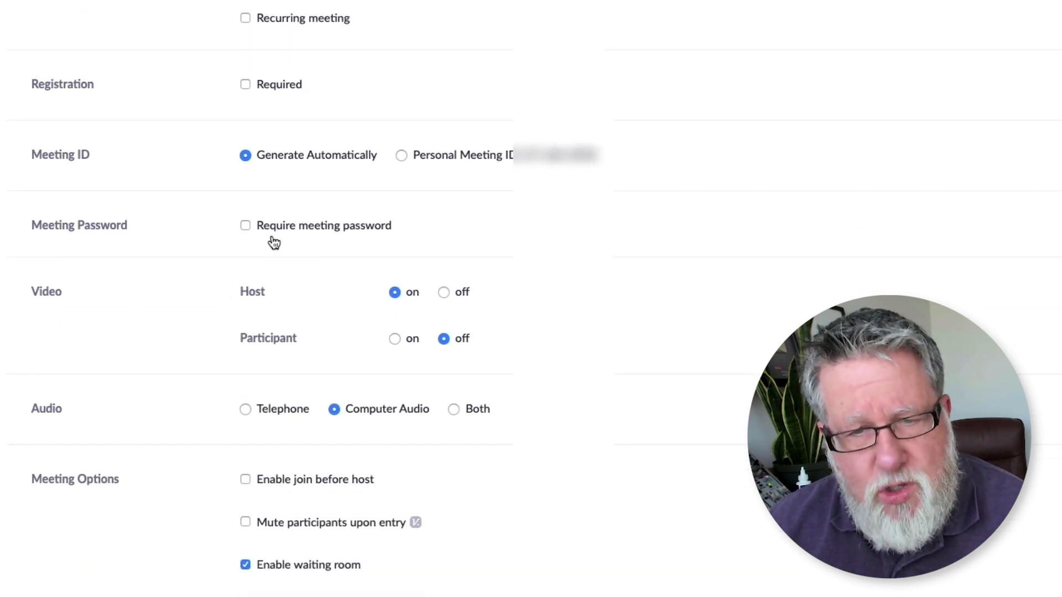
scroll(down, 3)
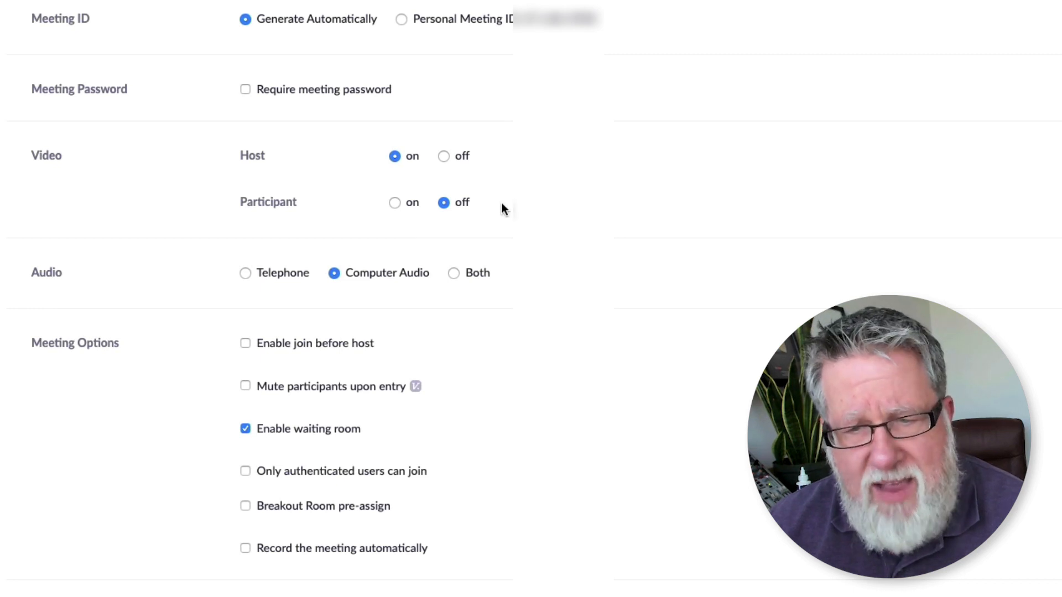
scroll(down, 3)
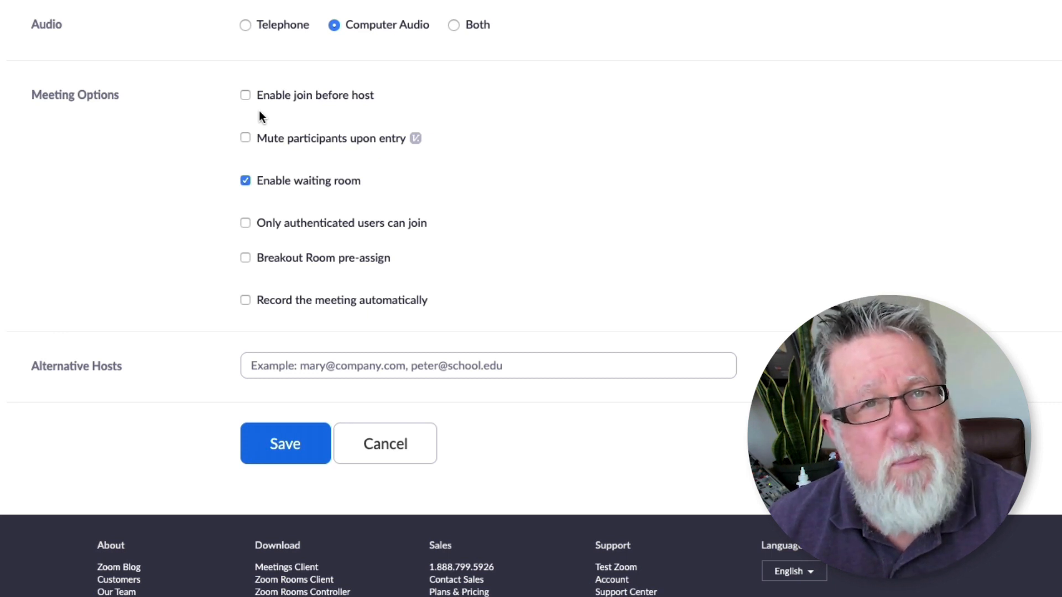
mouse_move(310, 188)
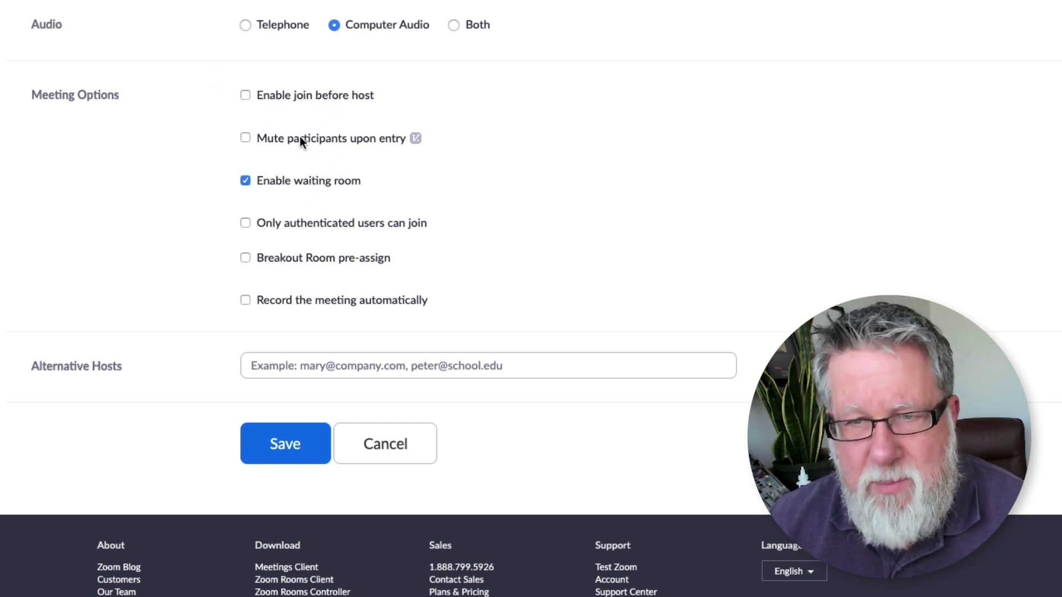
click(284, 443)
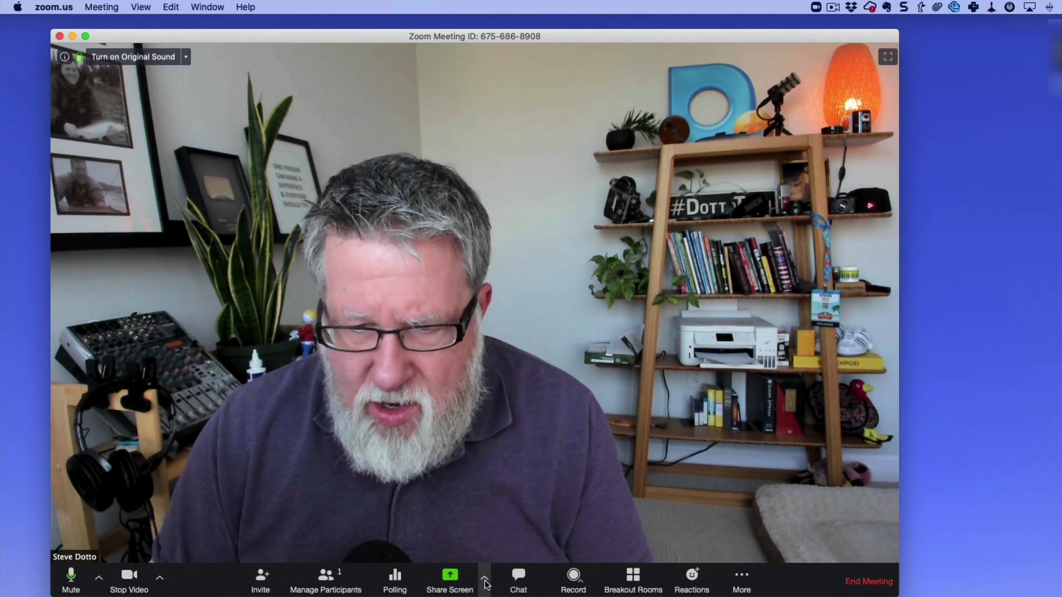
click(484, 577)
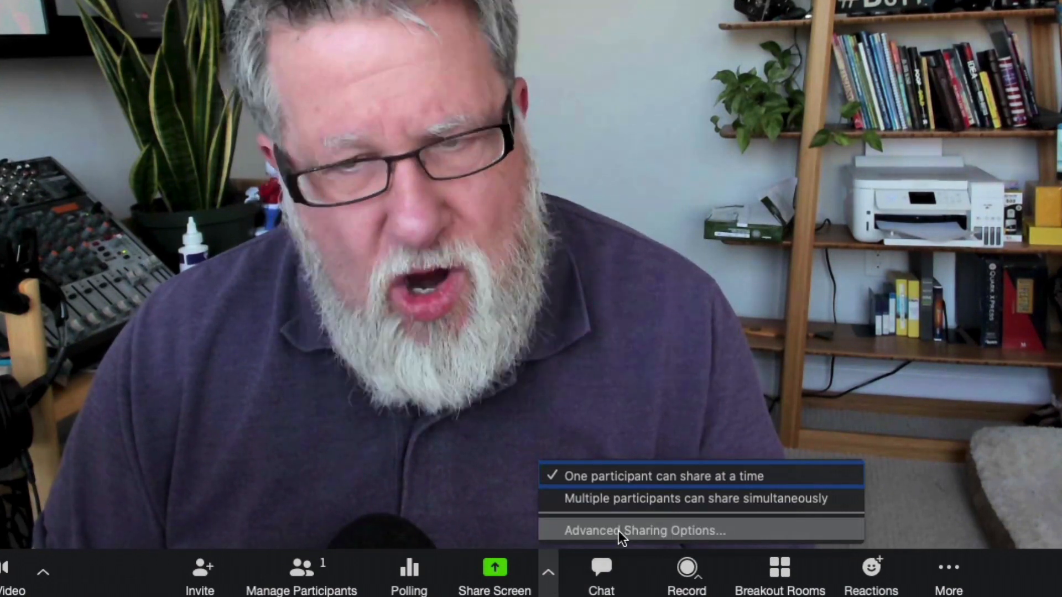
click(643, 530)
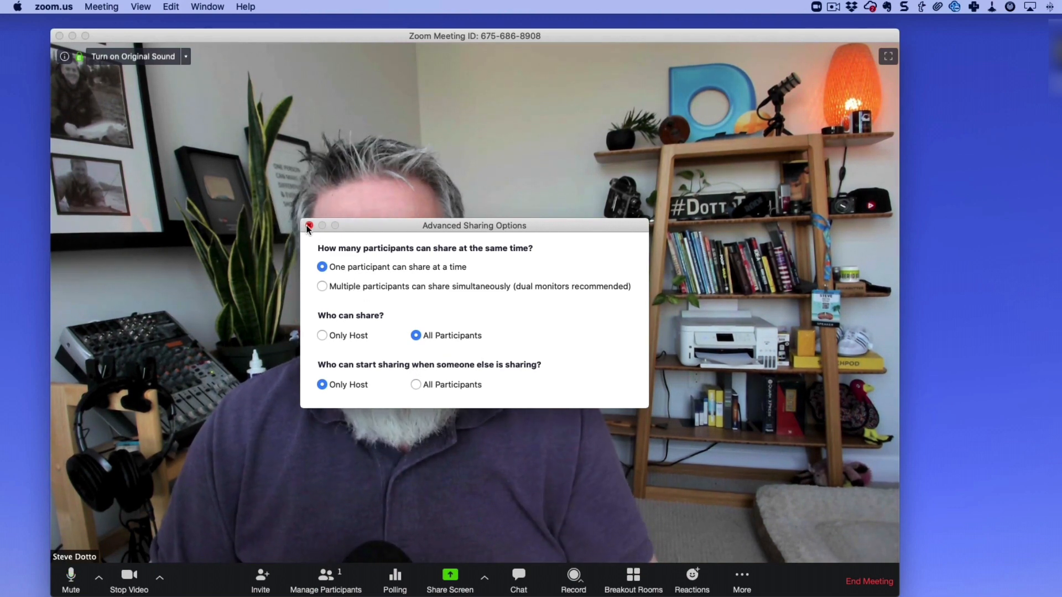
click(308, 226)
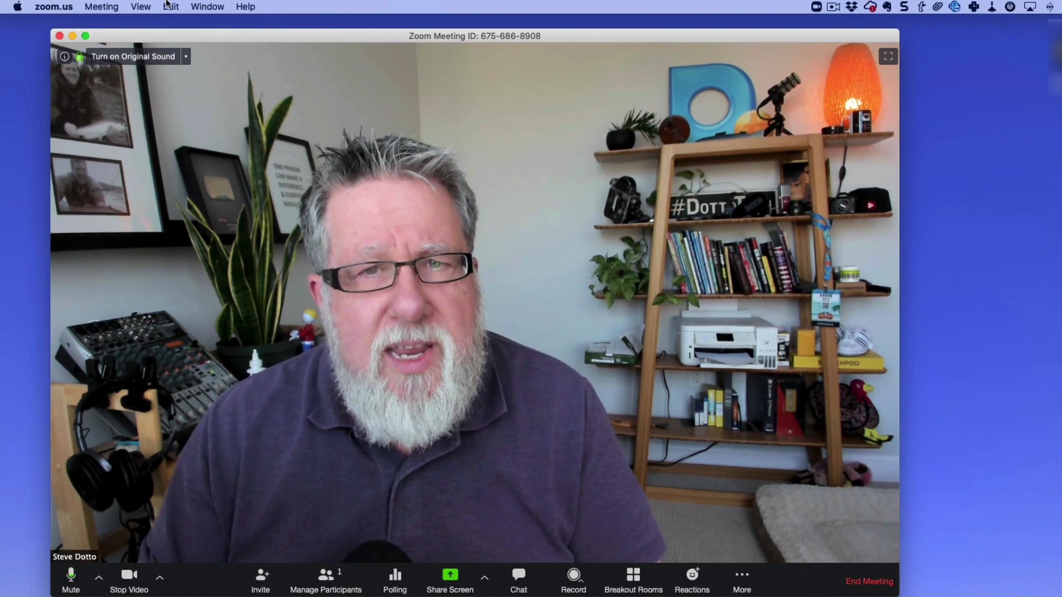
Step: Show Manage Participants from the View menu beside the meeting video
click(140, 7)
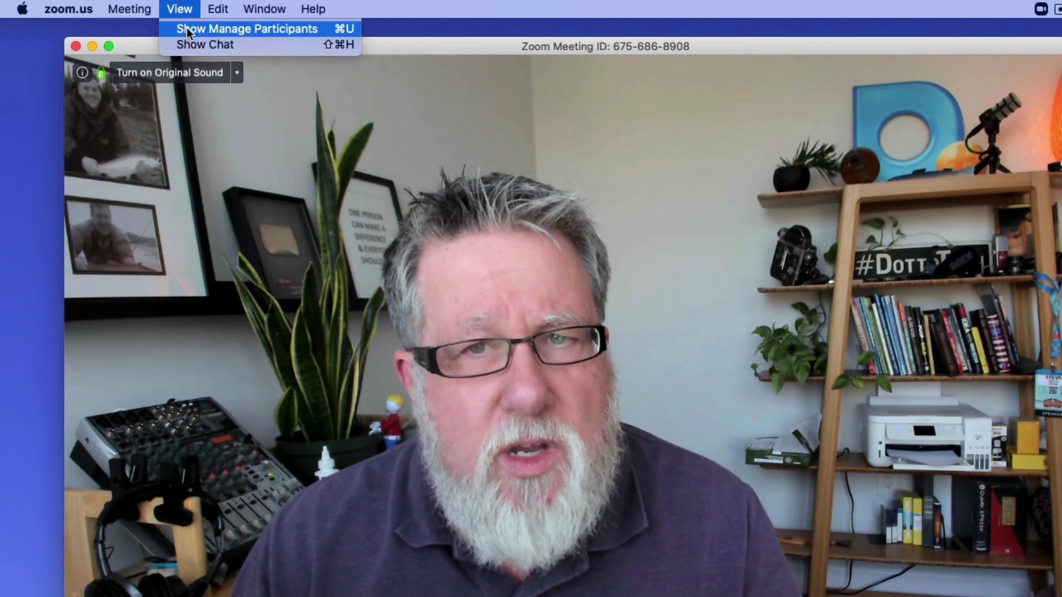
click(245, 28)
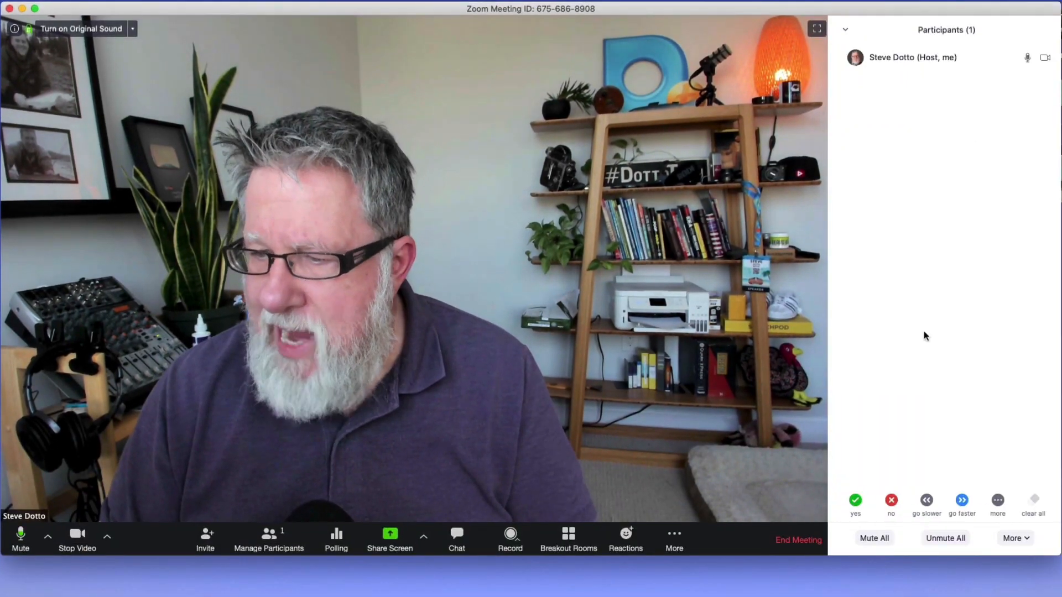
mouse_move(965, 238)
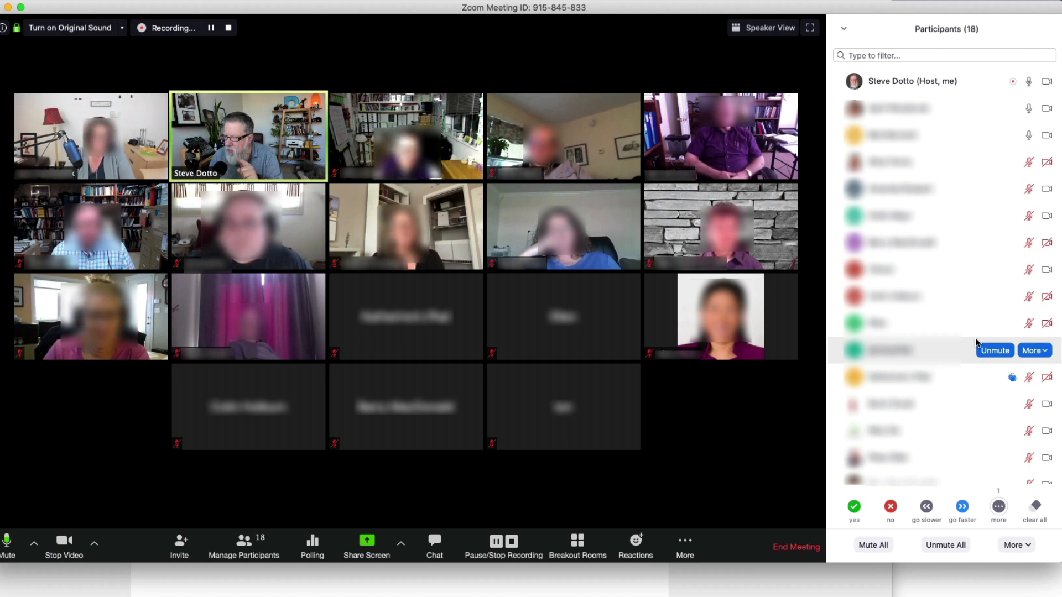
mouse_move(960, 377)
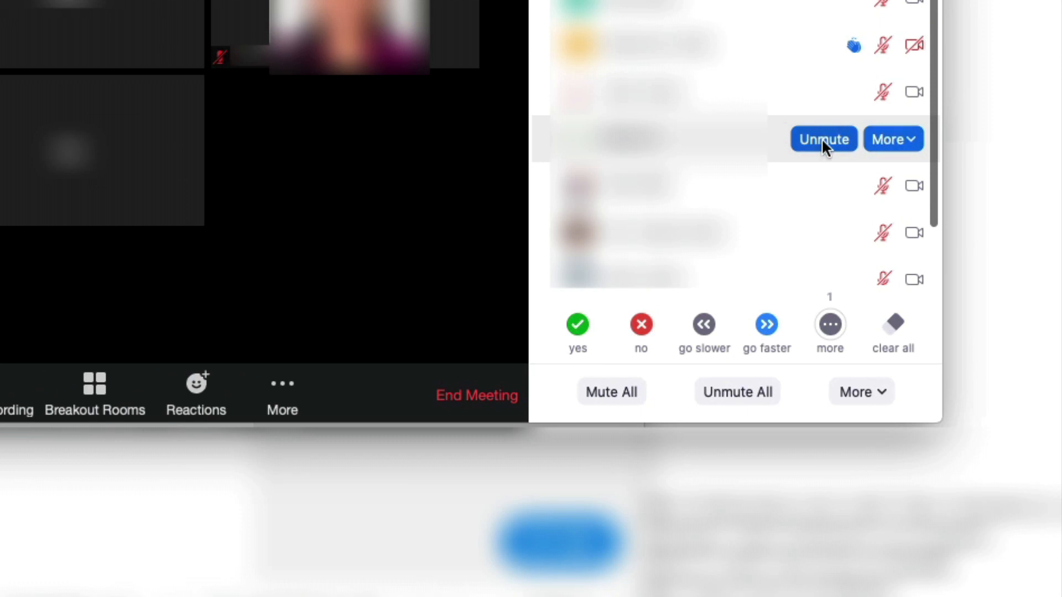
Step: Open a participant's More menu showing Make Host, Rename, Put on hold and Remove
click(892, 139)
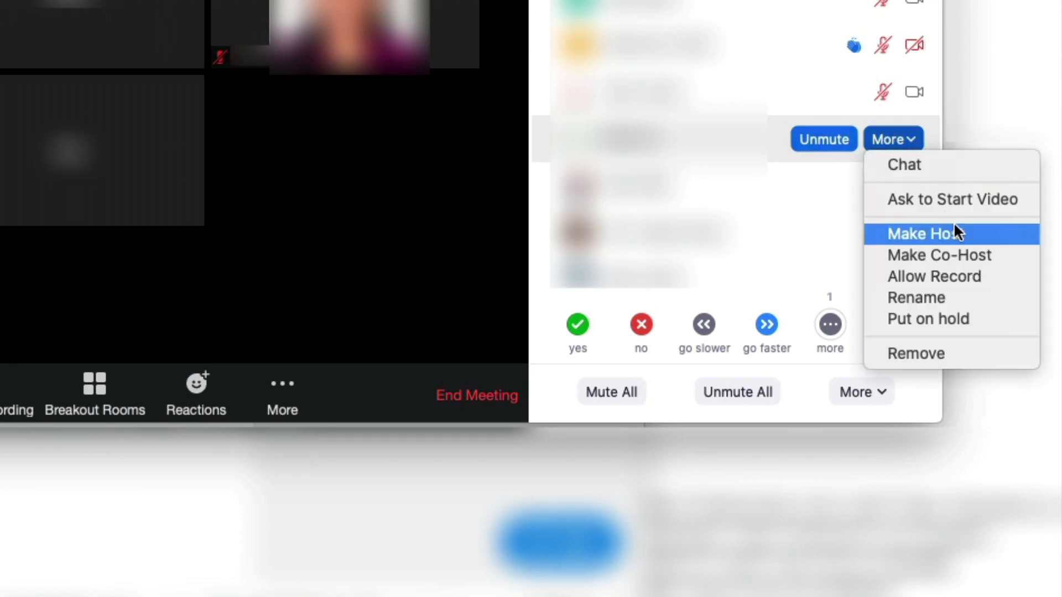
mouse_move(951, 353)
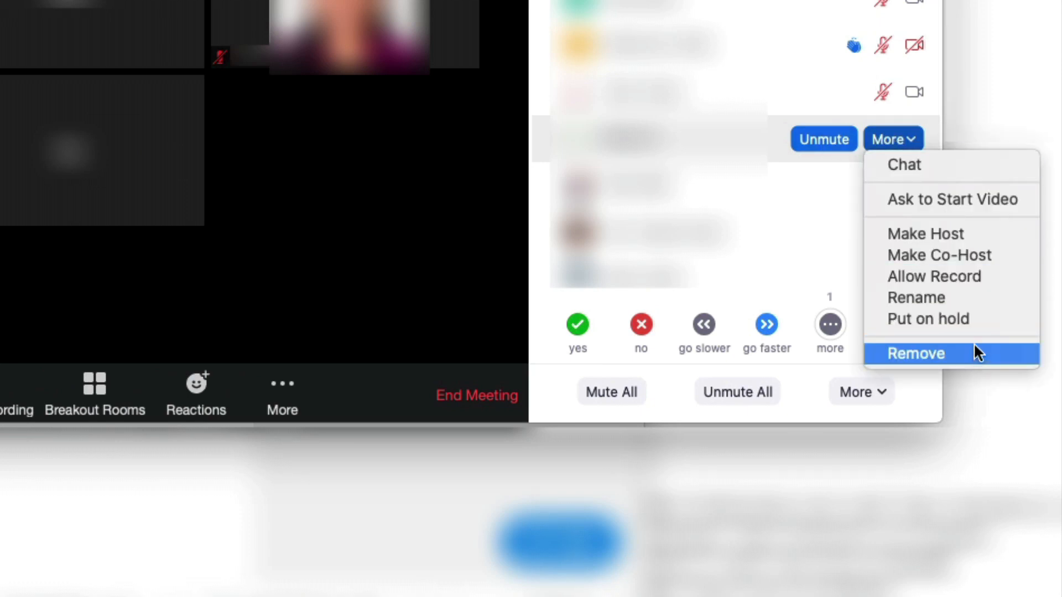
mouse_move(948, 199)
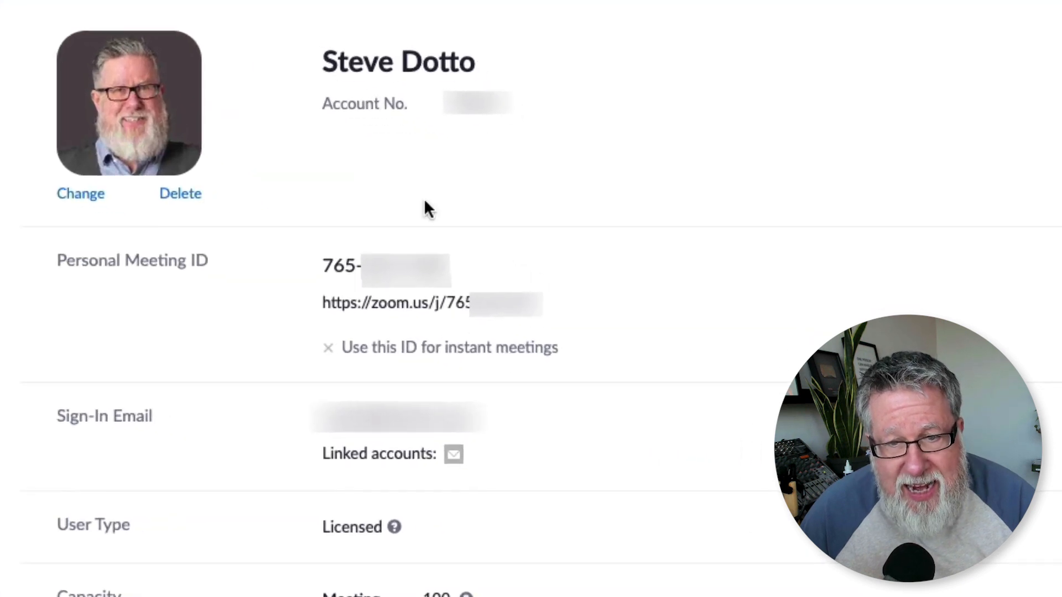
mouse_move(521, 438)
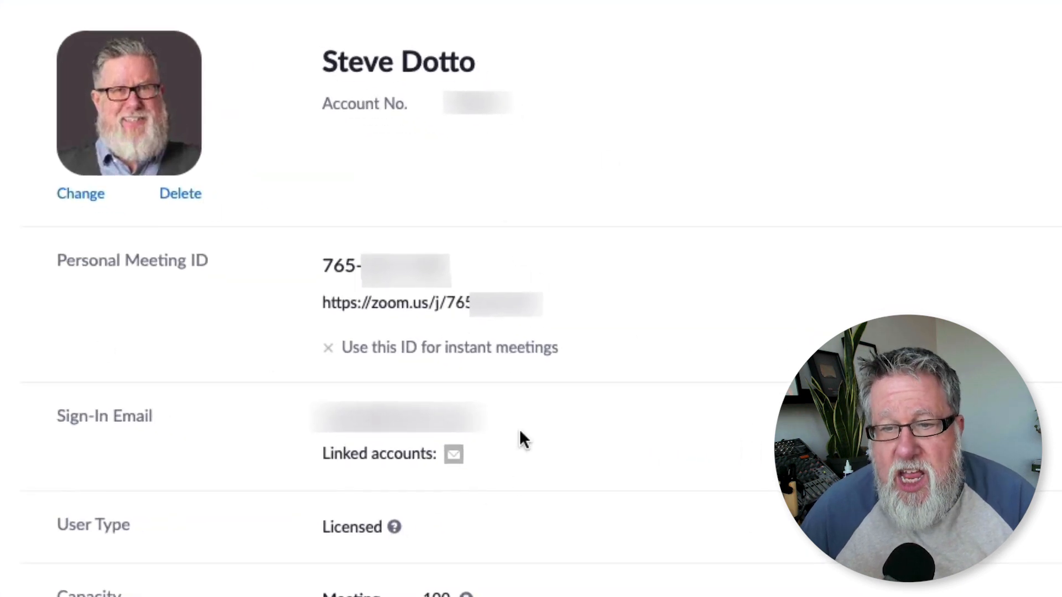
mouse_move(398, 283)
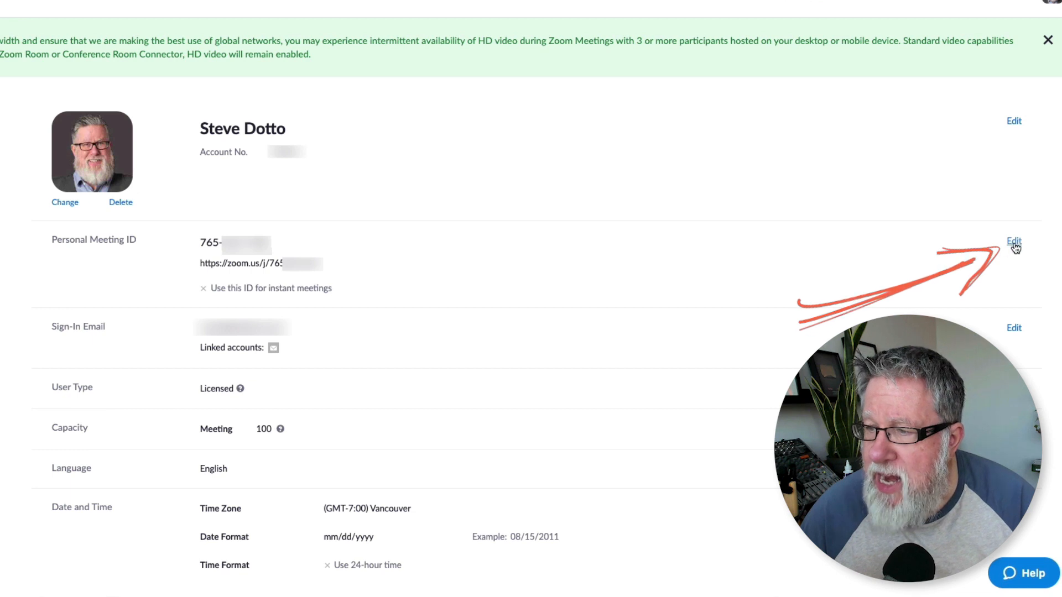
Step: Make the Personal Meeting ID field editable on the Profile page, showing Save Changes
click(1013, 240)
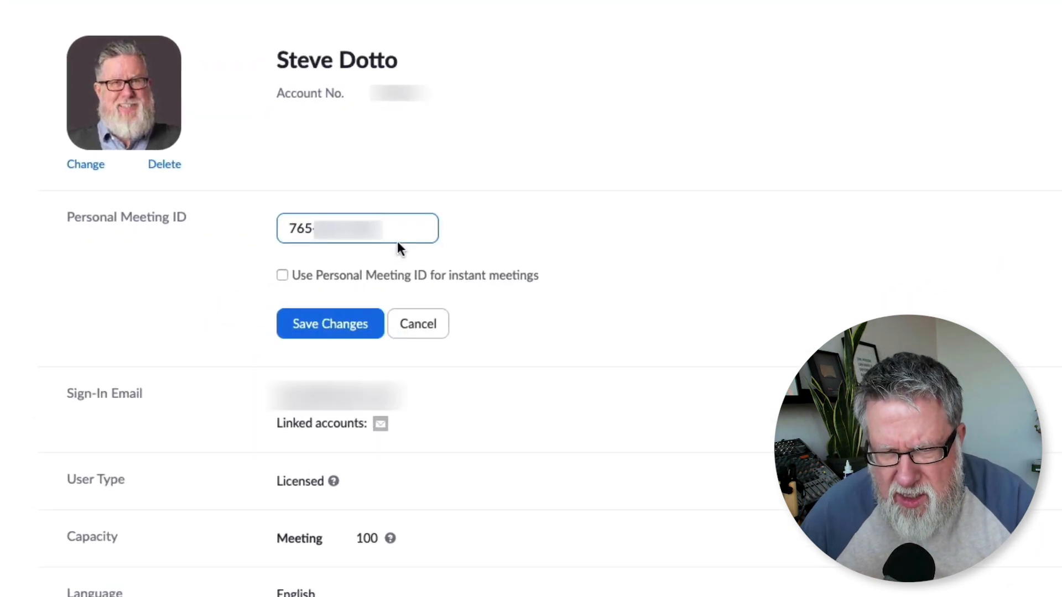
mouse_move(411, 250)
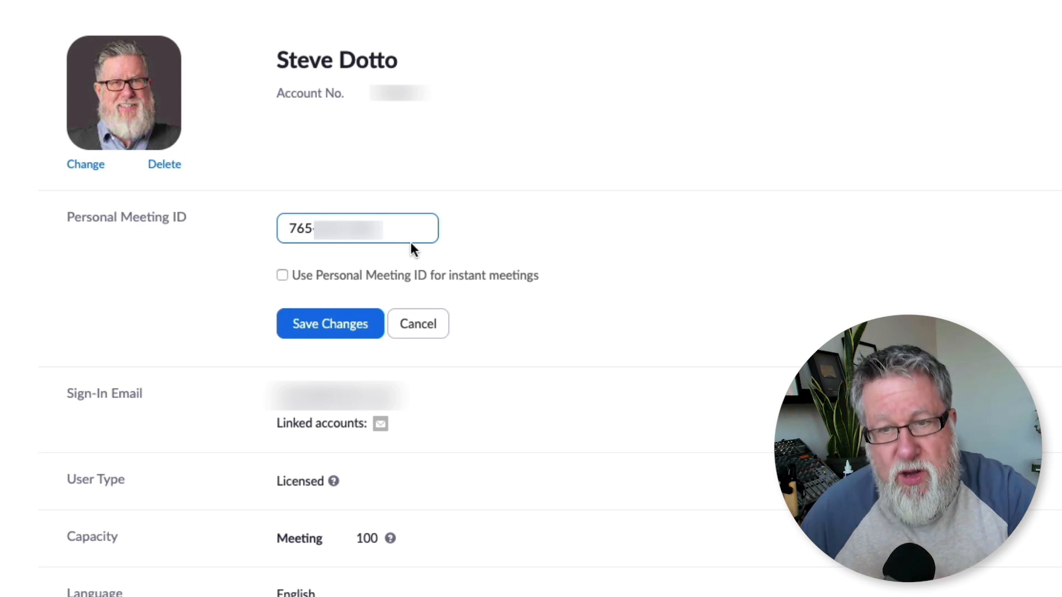
mouse_move(445, 255)
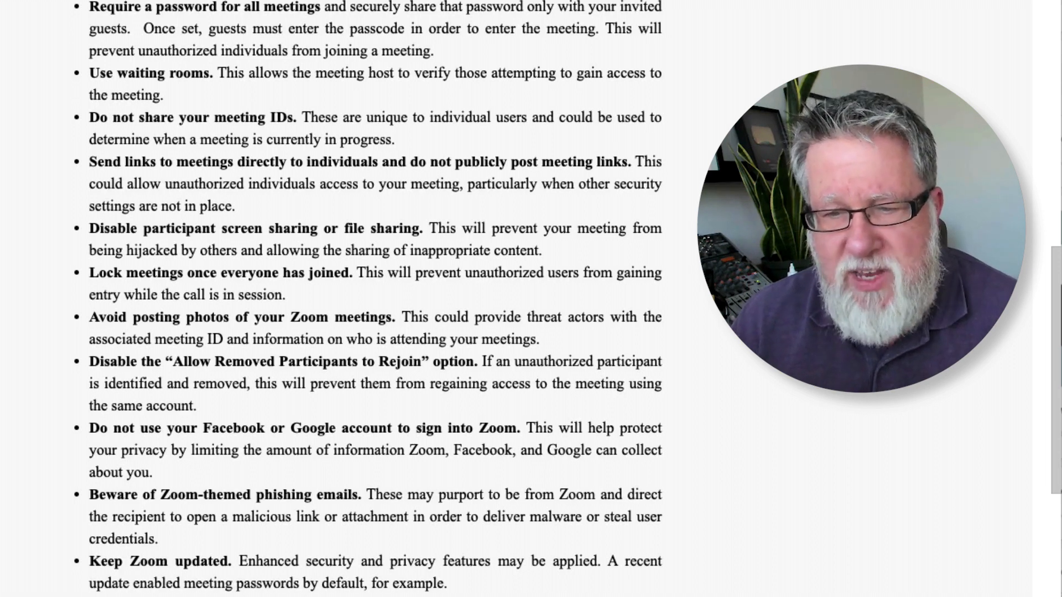
Step: Scroll down the Zoom security tips article to view the bulleted list of tips
scroll(down, 3)
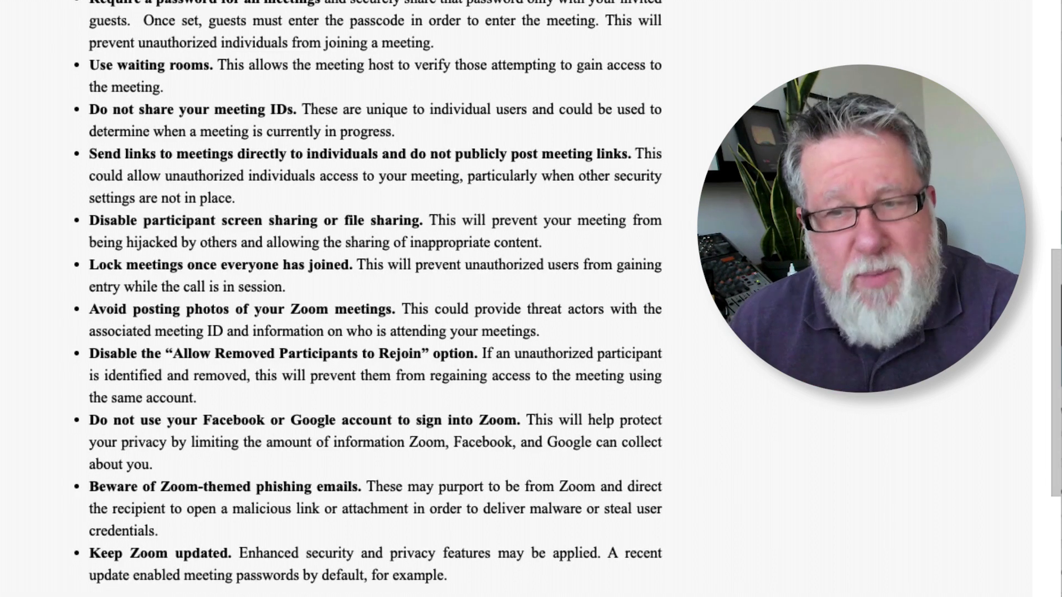